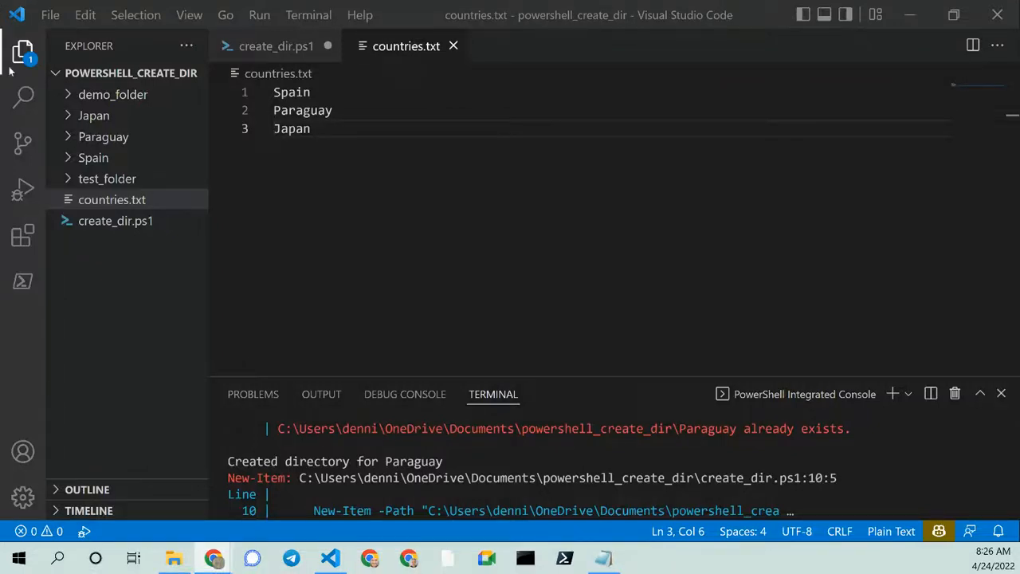
{"action": "mouse_move", "coordinate": [532, 211]}
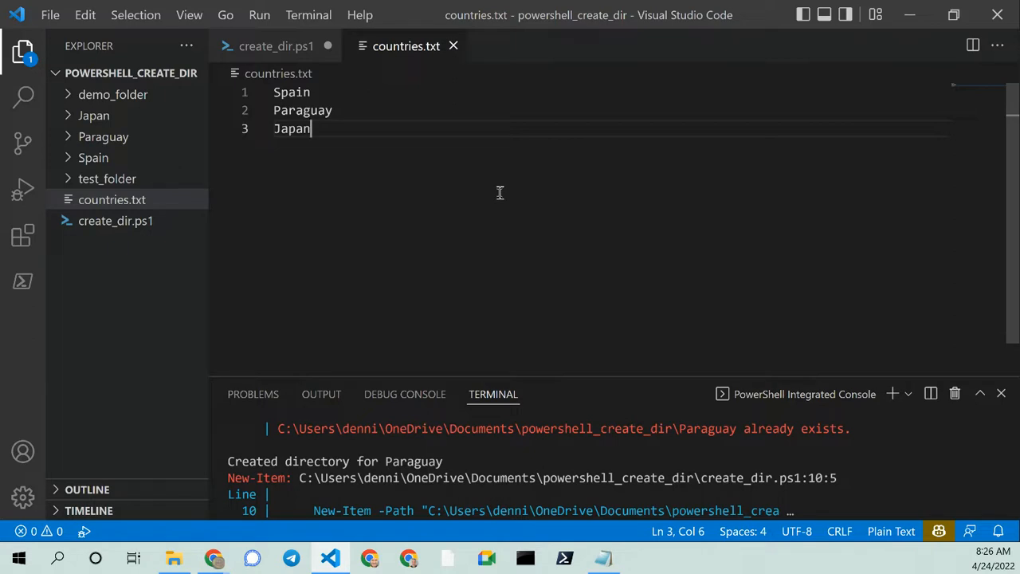
{"action": "mouse_move", "coordinate": [22, 142]}
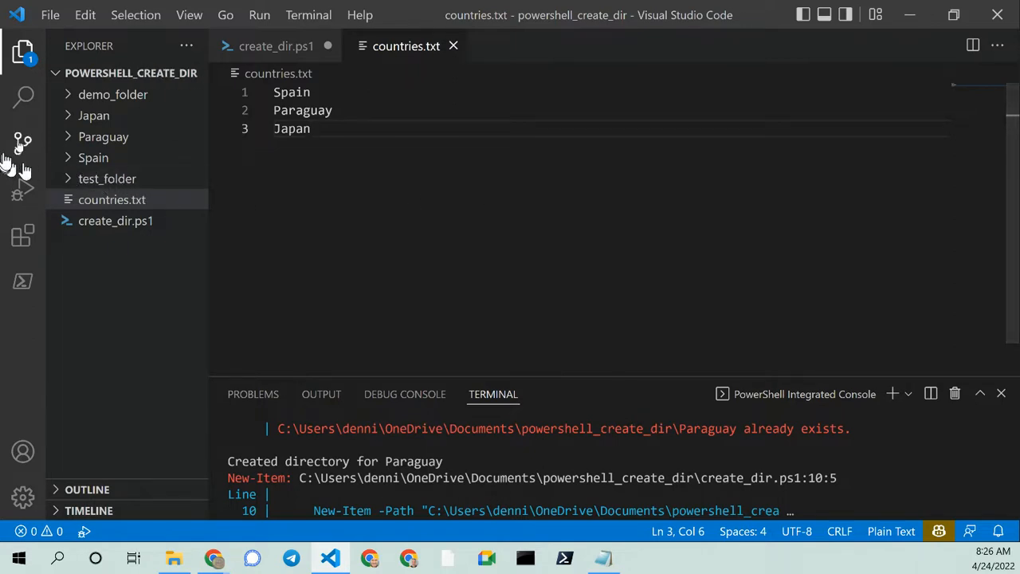
Check the existing Japan, Paraguay and Spain folders in the Explorer, then collapse them.
{"action": "left_click", "coordinate": [92, 115]}
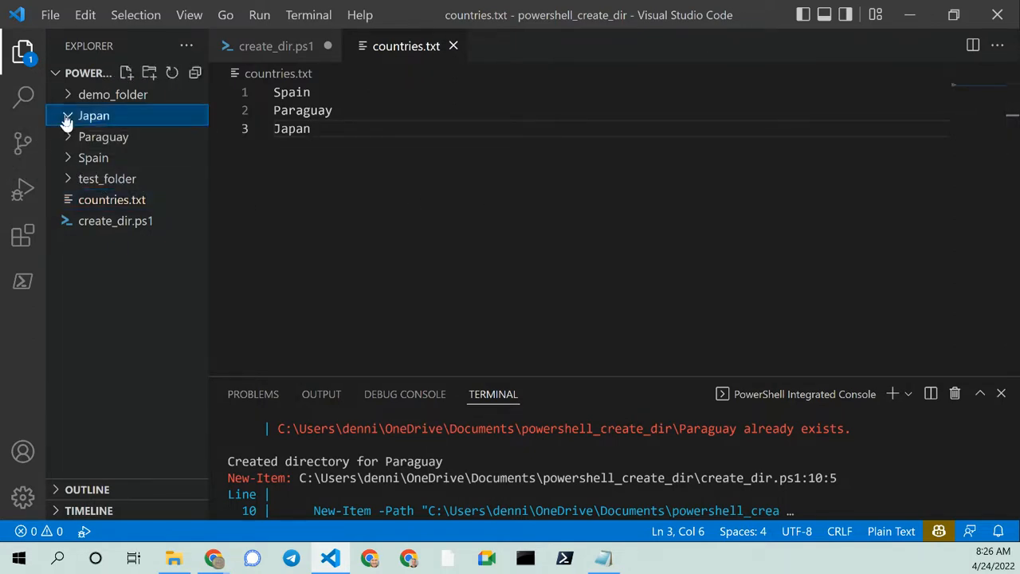
{"action": "left_click", "coordinate": [102, 137]}
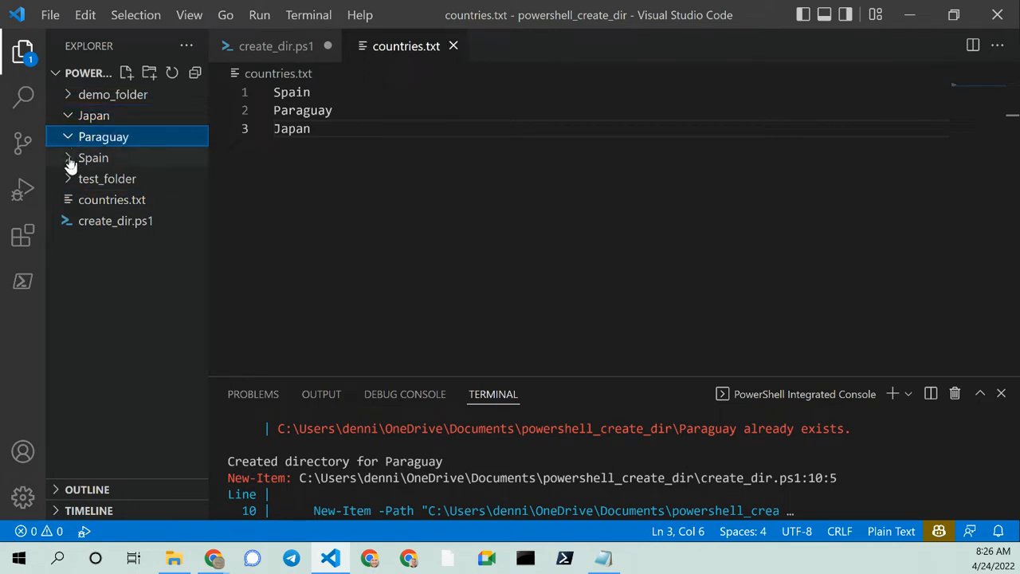
{"action": "left_click", "coordinate": [93, 114]}
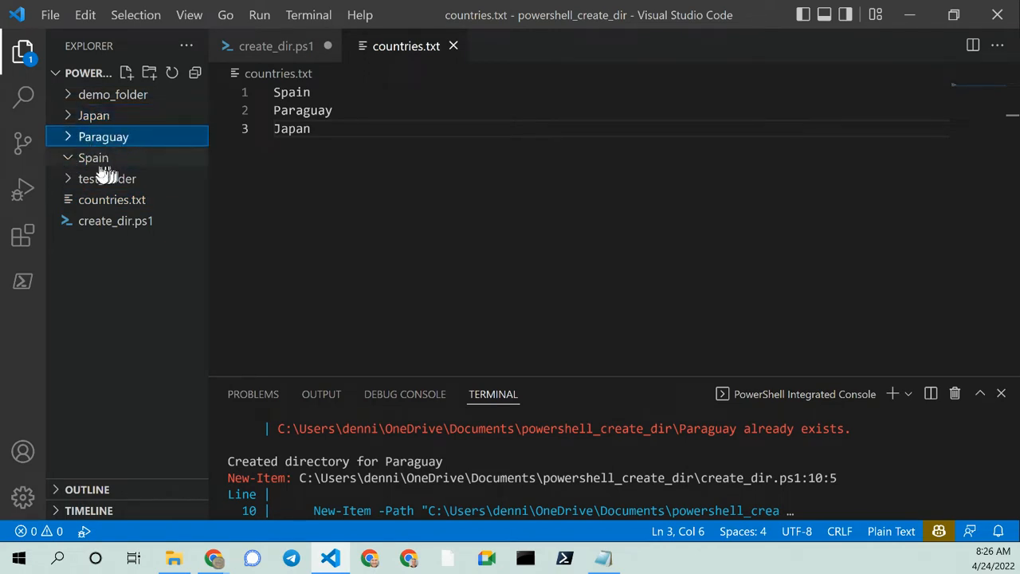
{"action": "left_click", "coordinate": [93, 158]}
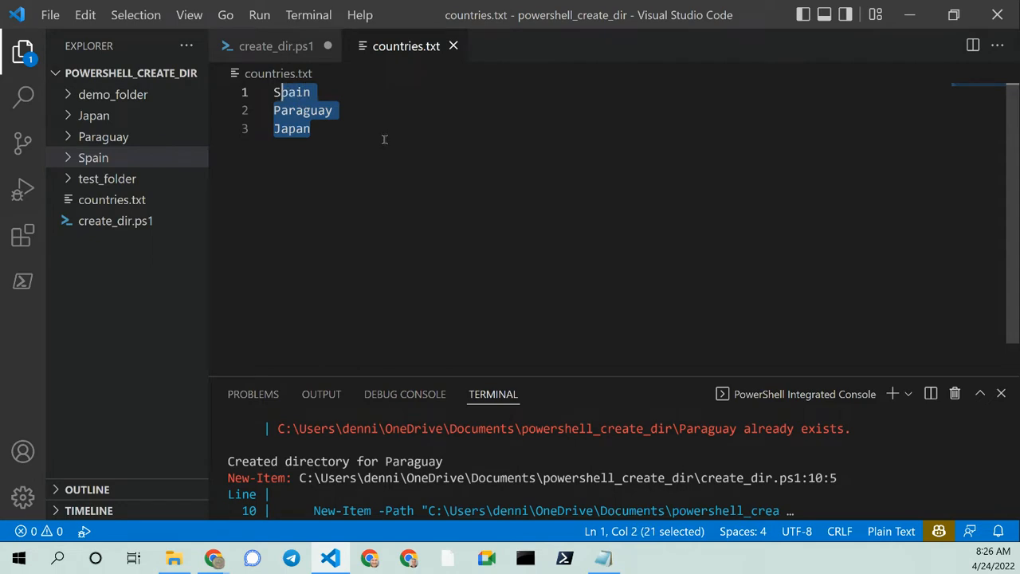
Replace the list in countries.txt with Sri_Lanka, Canada and Ukraine and save it.
{"action": "type", "text": "Sri Lanka"}
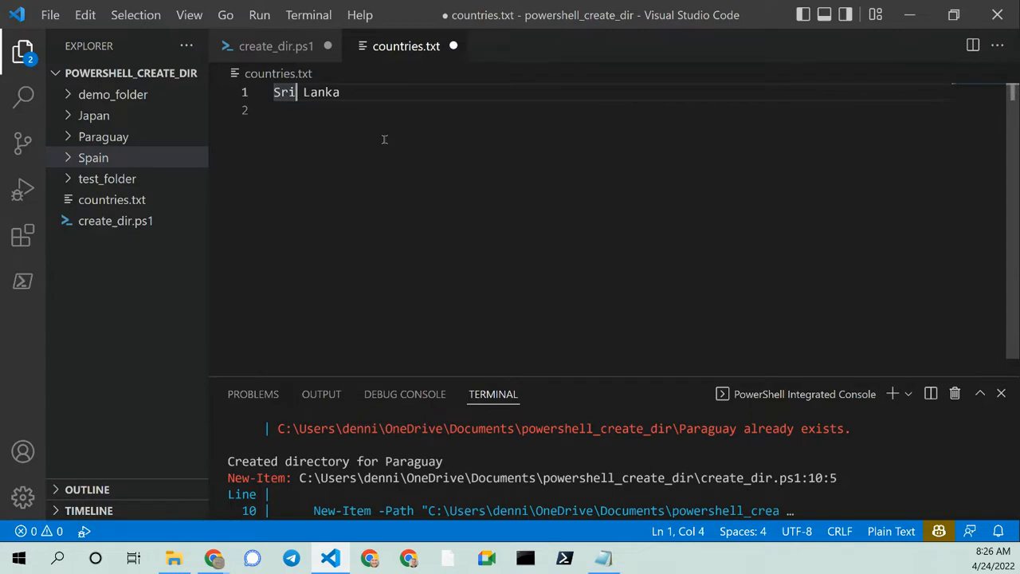
{"action": "type", "text": "_"}
{"action": "left_click", "coordinate": [613, 110]}
{"action": "type", "text": "Canada"}
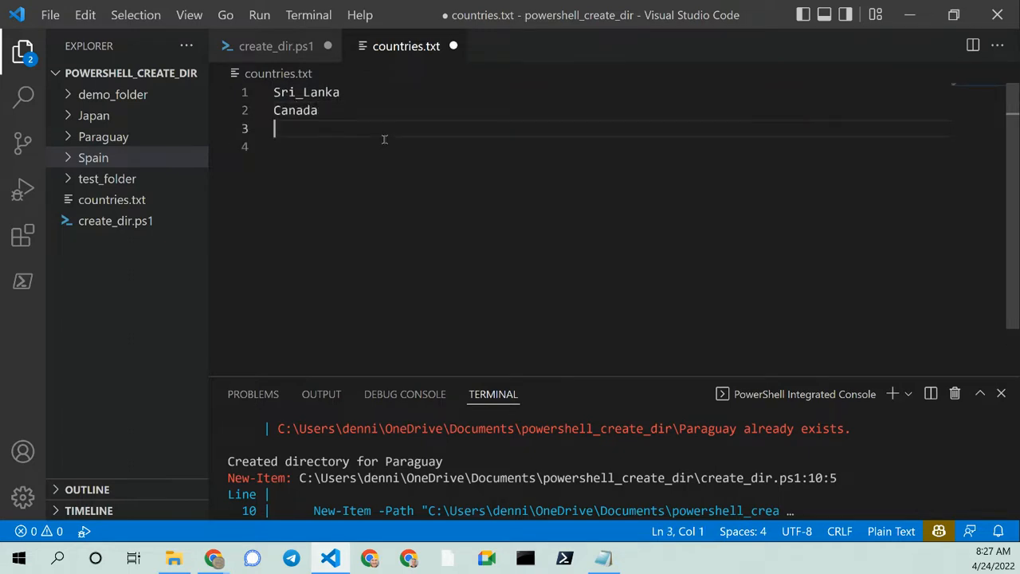
{"action": "type", "text": "Ukr"}
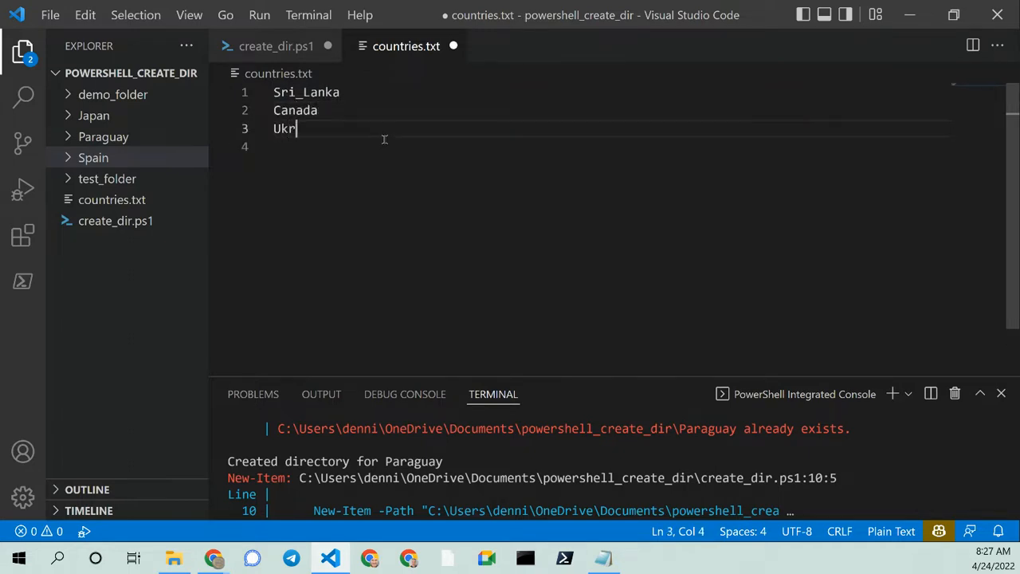
{"action": "type", "text": "aine"}
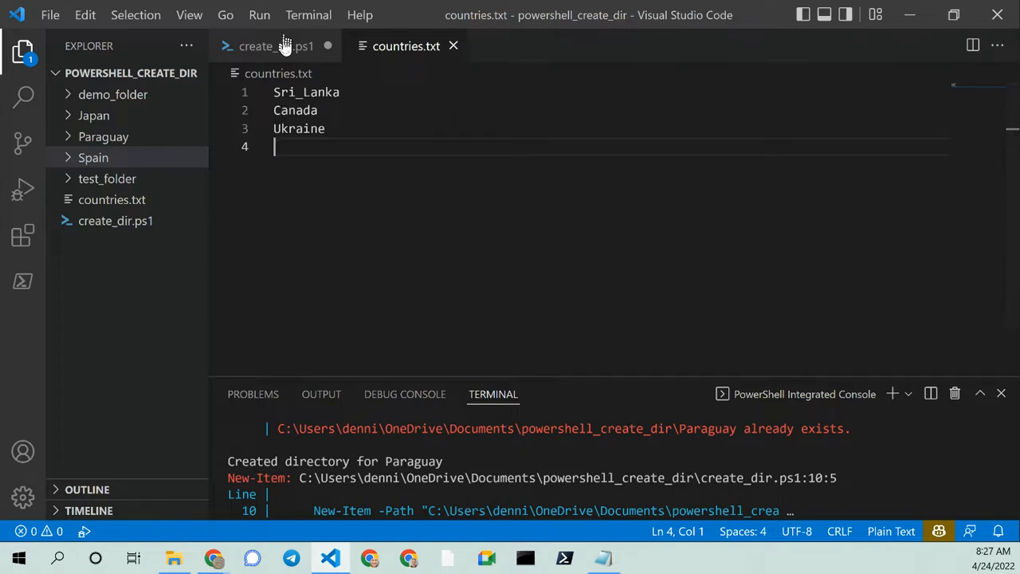
In create_dir.ps1, write a first comment saying the countries variable holds text strings.
{"action": "left_click", "coordinate": [277, 44]}
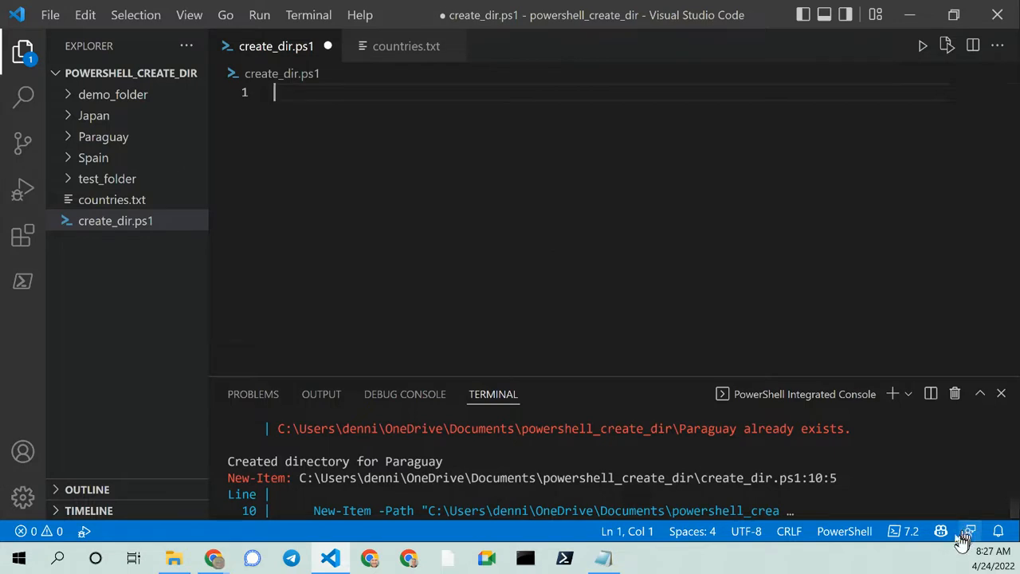
{"action": "mouse_move", "coordinate": [588, 289]}
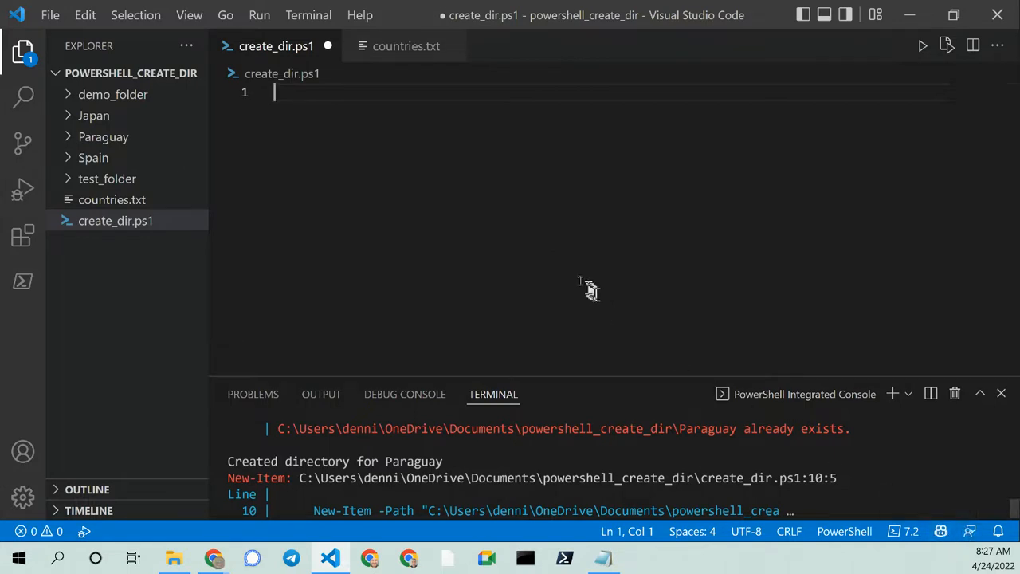
{"action": "mouse_move", "coordinate": [465, 178]}
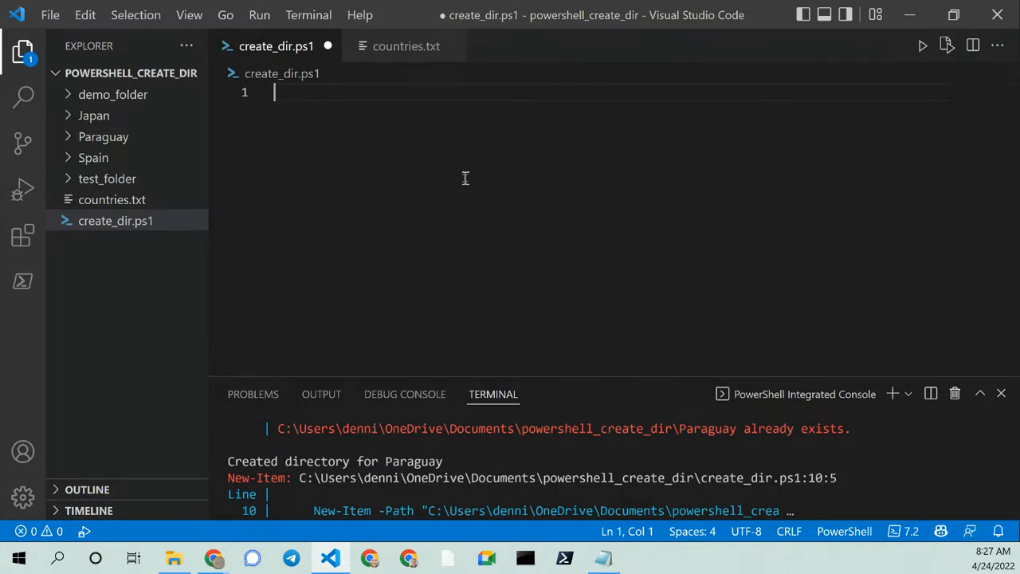
{"action": "type", "text": "# coun"}
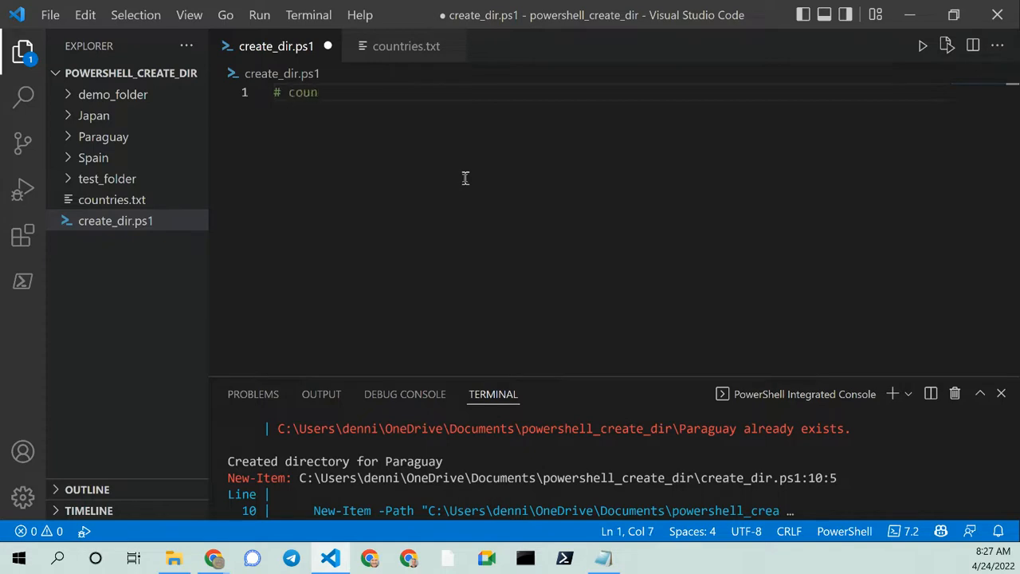
{"action": "type", "text": "tris va"}
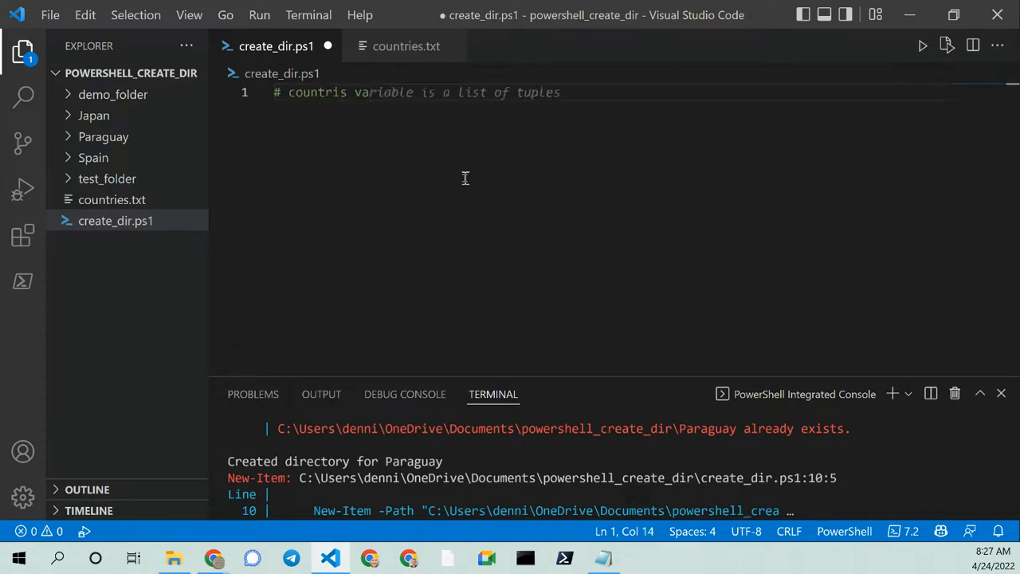
{"action": "left_click", "coordinate": [545, 91]}
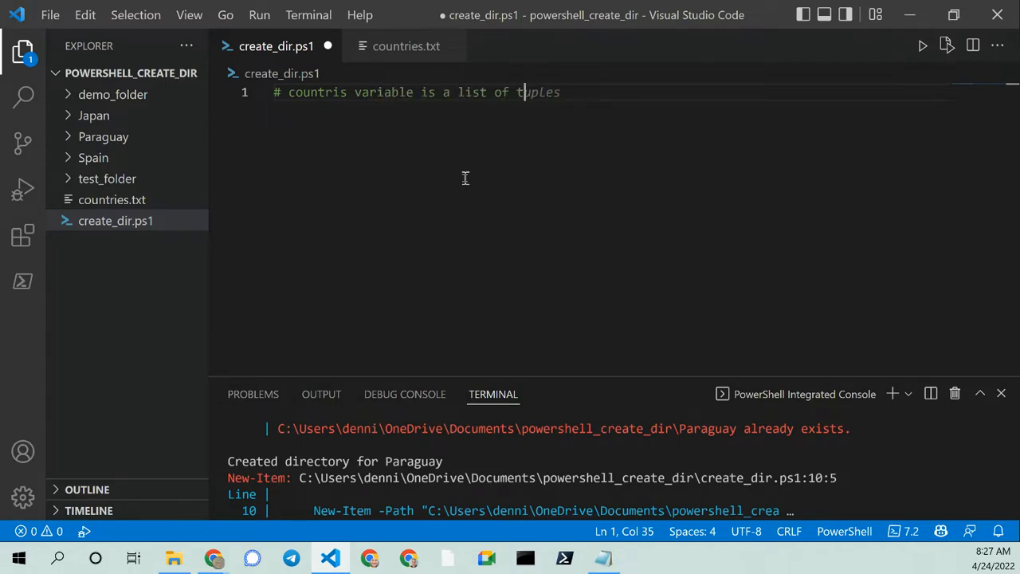
{"action": "type", "text": "text st"}
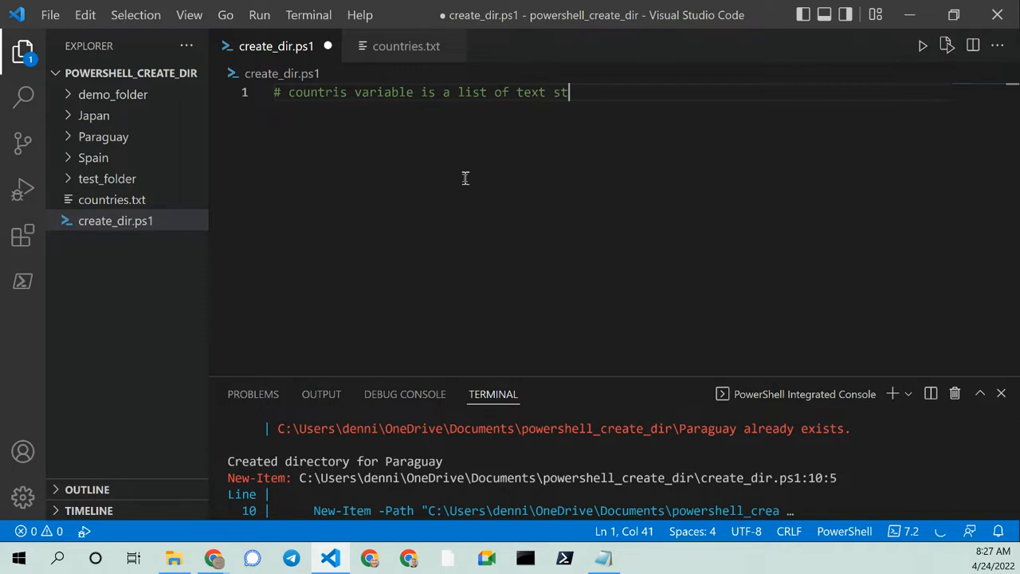
{"action": "type", "text": "rings"}
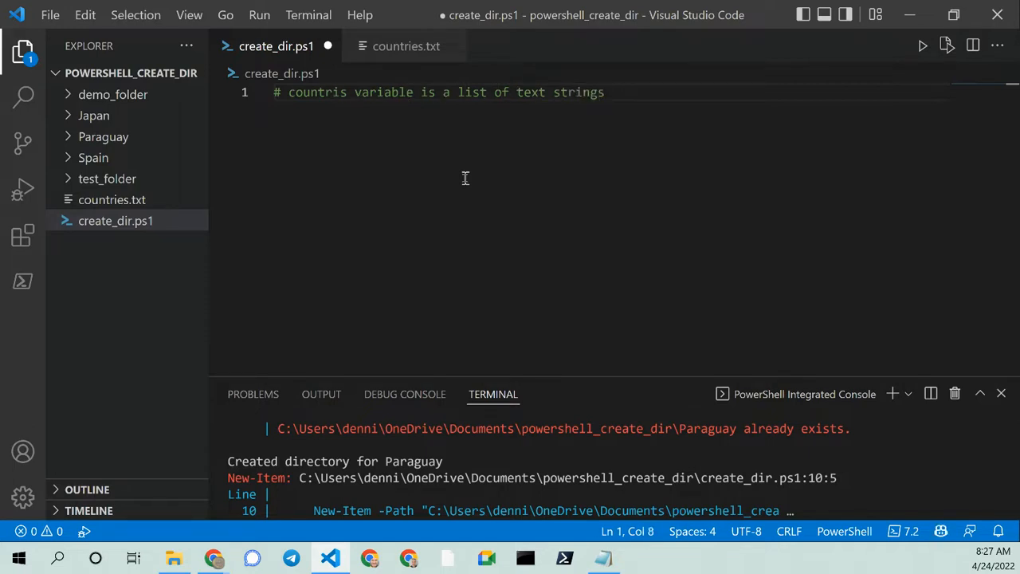
{"action": "type", "text": "ies"}
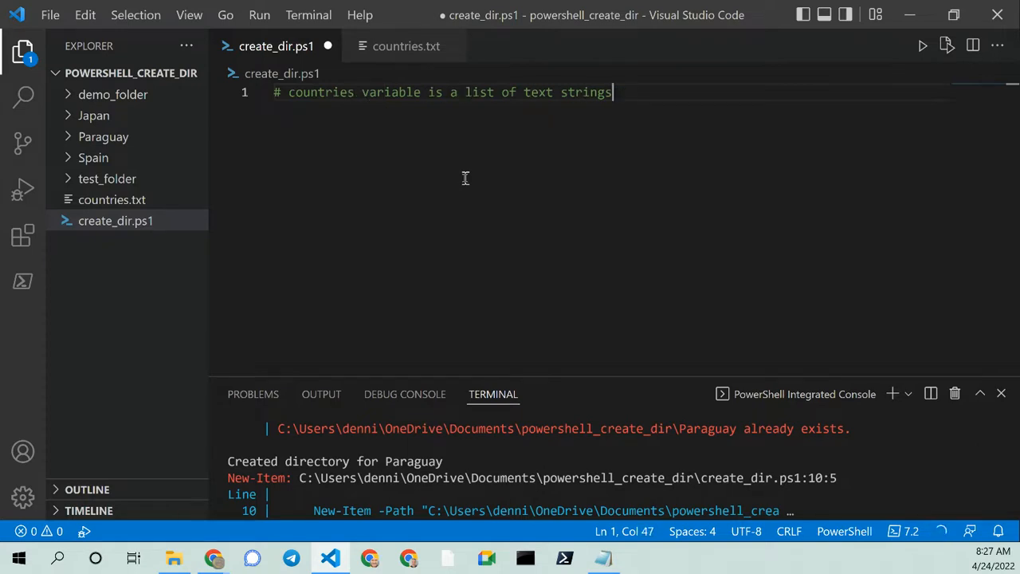
Add a second comment line 'in the file named 'countries.txt'' followed by blank lines.
{"action": "key", "text": "Enter"}
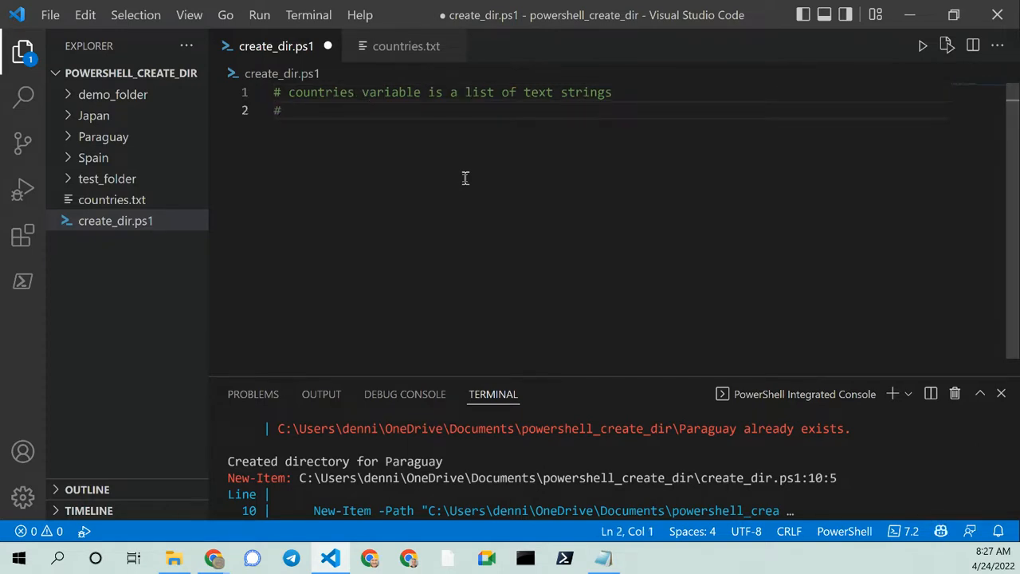
{"action": "type", "text": "in"}
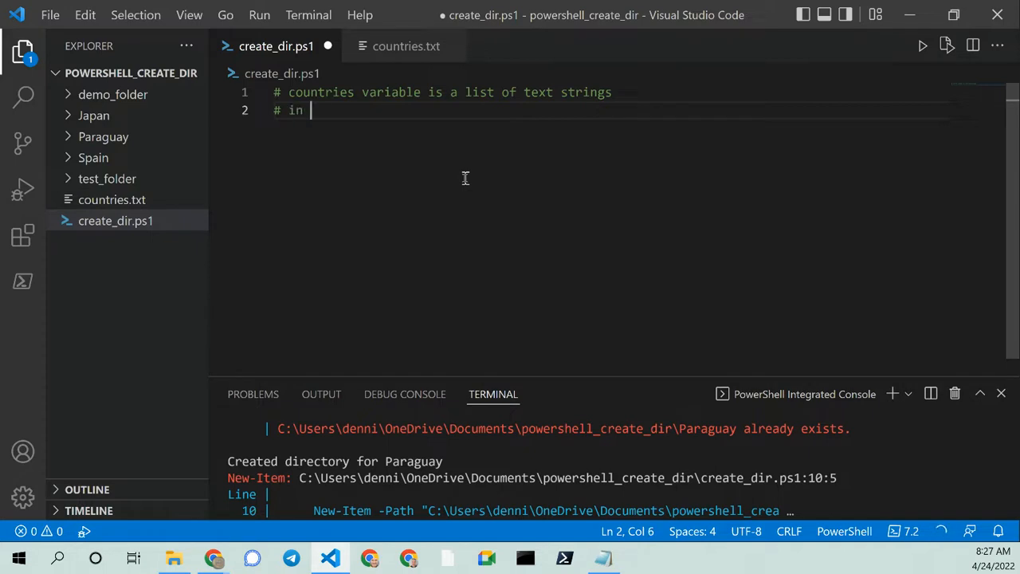
{"action": "type", "text": "the file"}
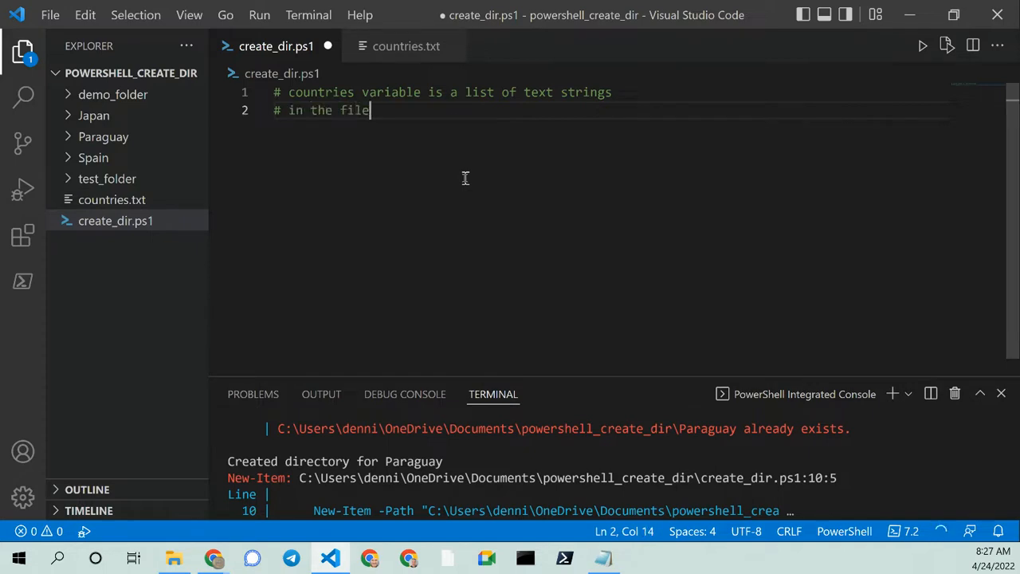
{"action": "type", "text": "named 'countries.txt'"}
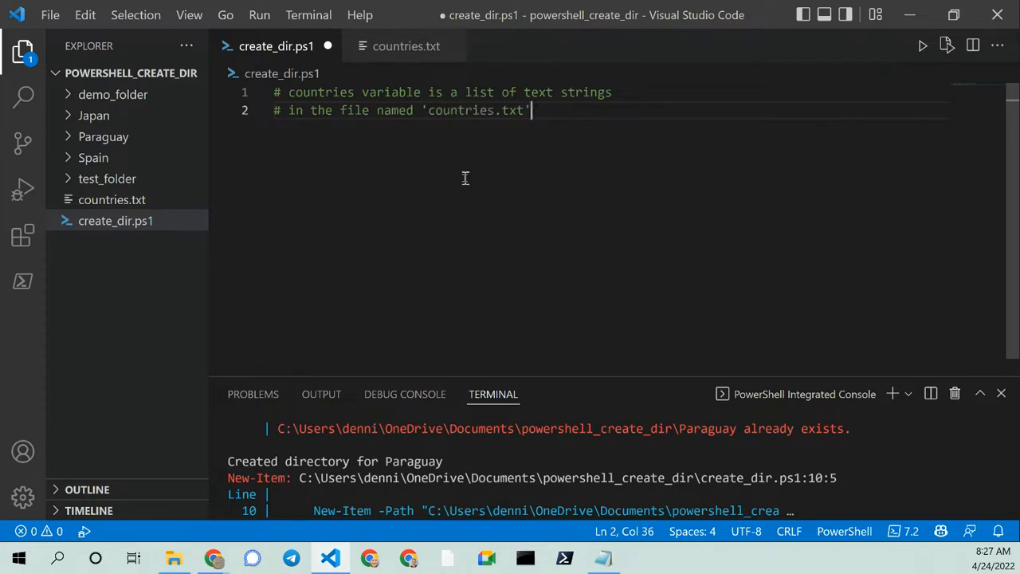
{"action": "key", "text": "Enter"}
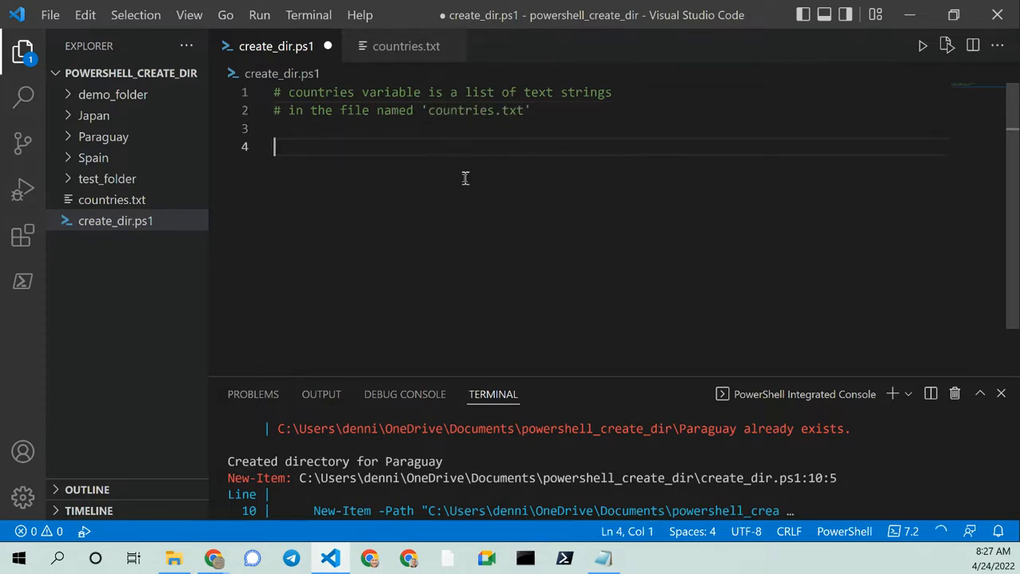
Assign $countries from Get-Content -Path with the quoted path to countries.txt.
{"action": "type", "text": "$"}
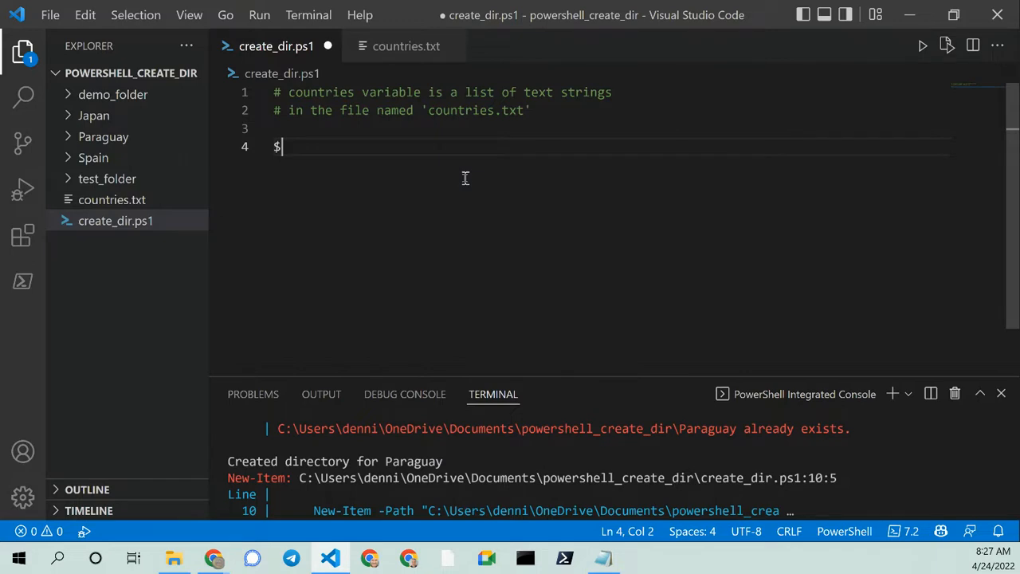
{"action": "type", "text": "countries = file('countries.txt');"}
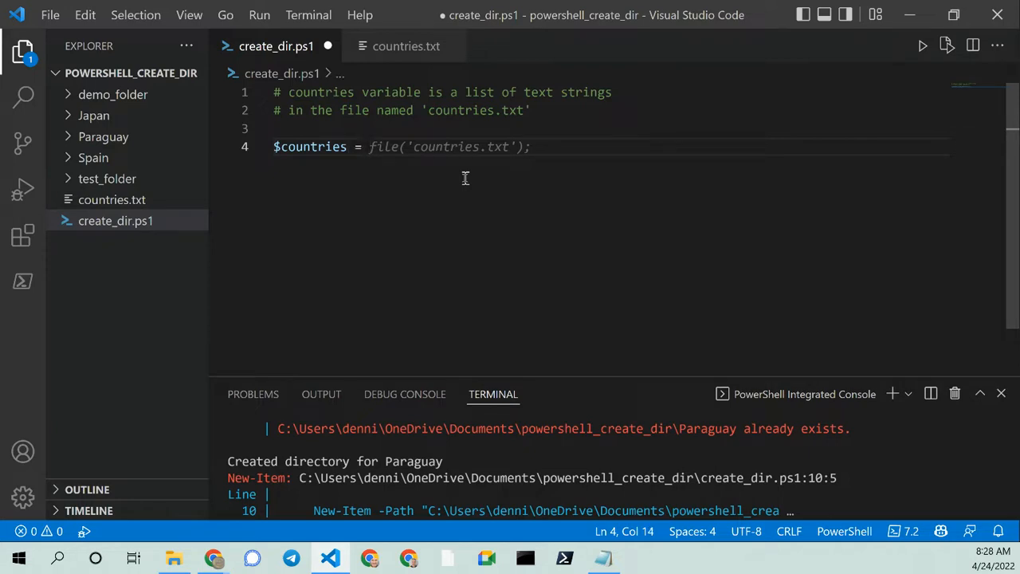
{"action": "type", "text": "Get"}
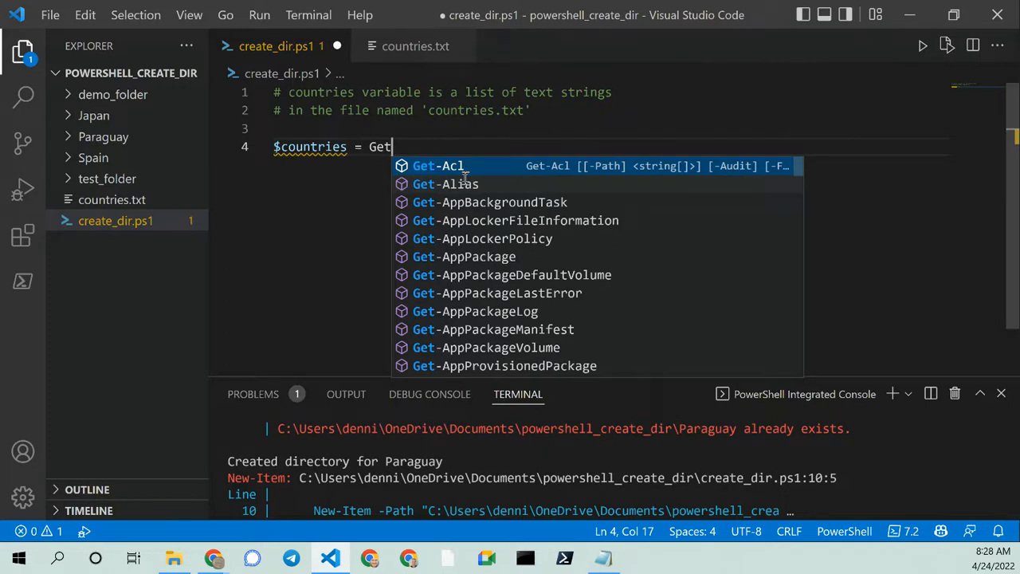
{"action": "type", "text": "-Content -Path \"c:\\users\\james\\desktop\\countries.txt"}
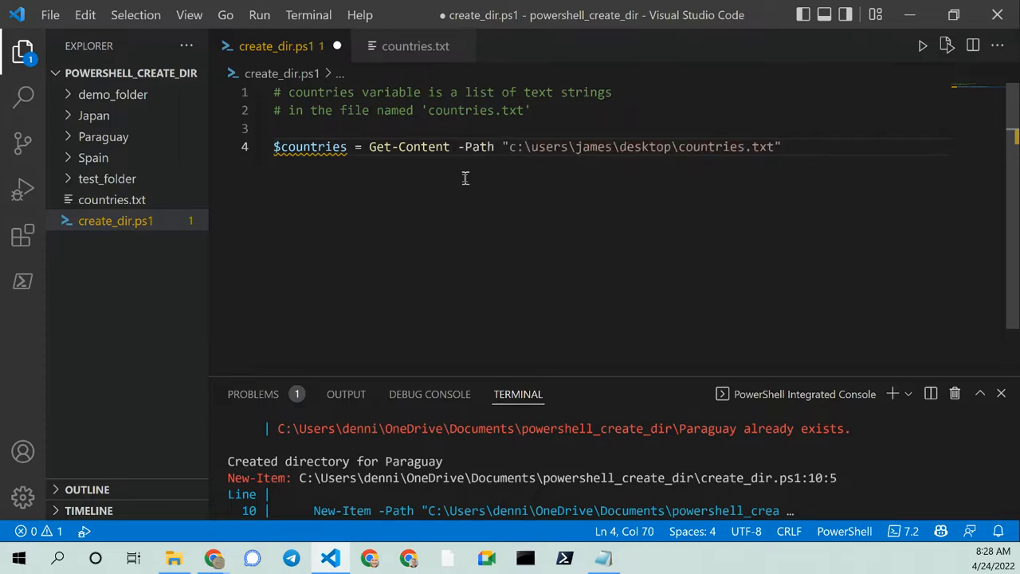
{"action": "mouse_move", "coordinate": [147, 188]}
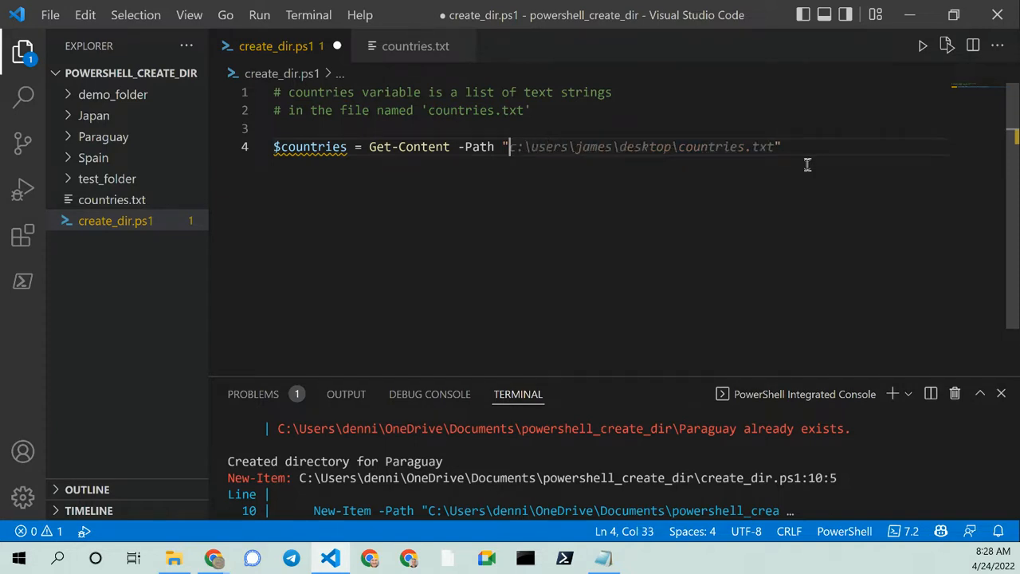
Replace the -Path text with a backslash to bring up root-level folder suggestions.
{"action": "type", "text": "\\"}
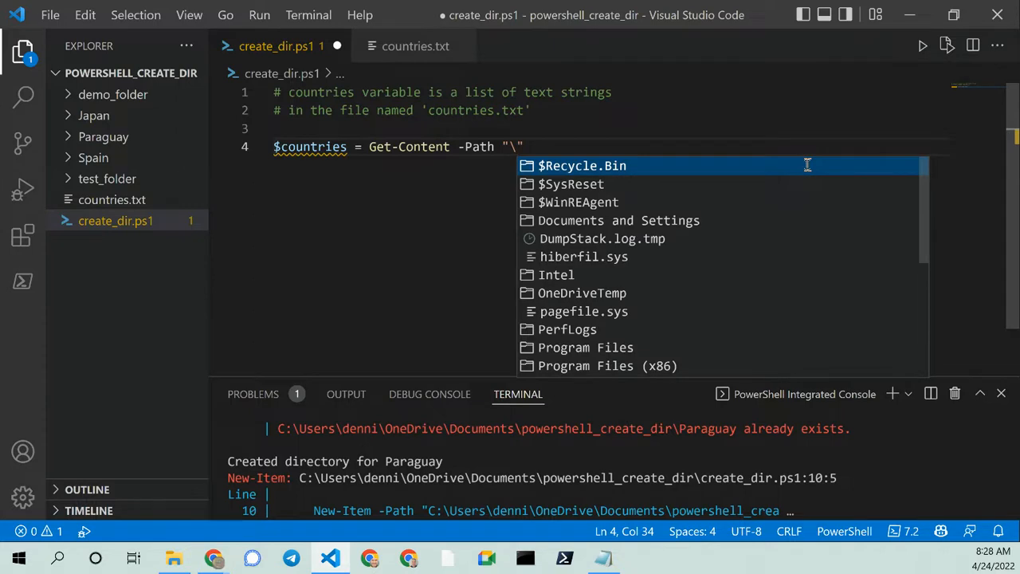
{"action": "mouse_move", "coordinate": [797, 172]}
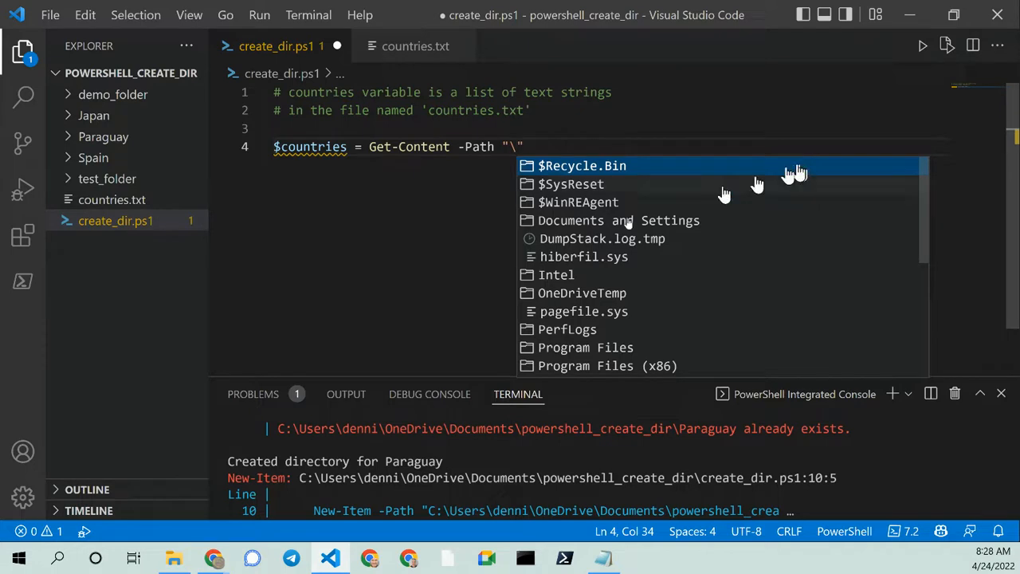
{"action": "mouse_move", "coordinate": [108, 225]}
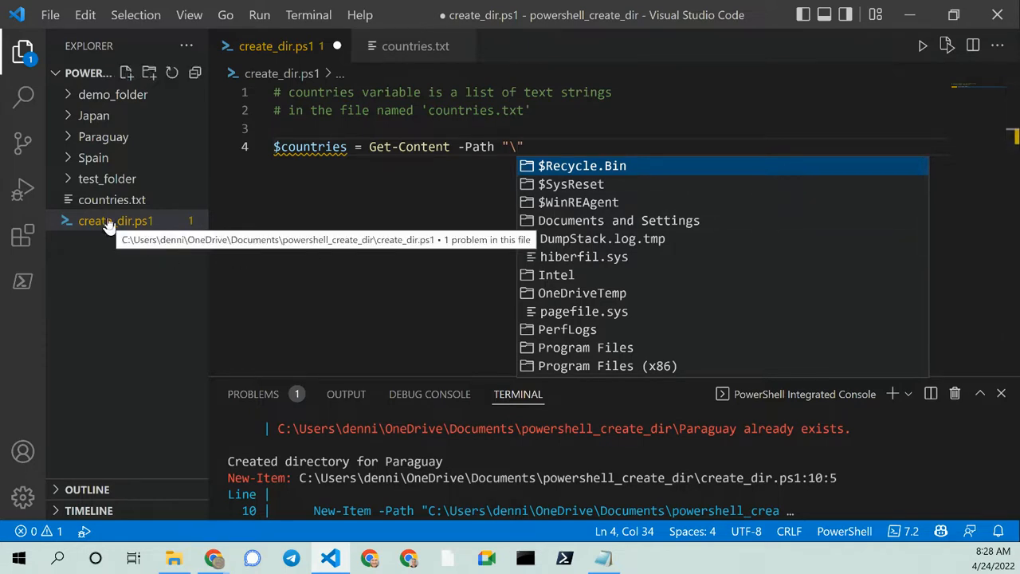
Copy the countries.txt path from Explorer and set it as the Get-Content -Path value.
{"action": "right_click", "coordinate": [111, 200]}
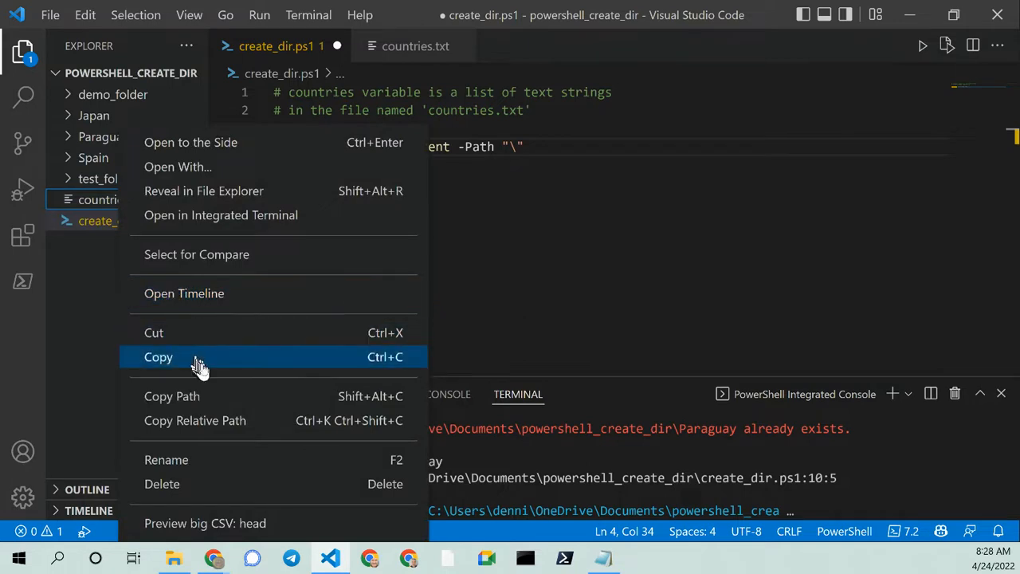
{"action": "mouse_move", "coordinate": [175, 395]}
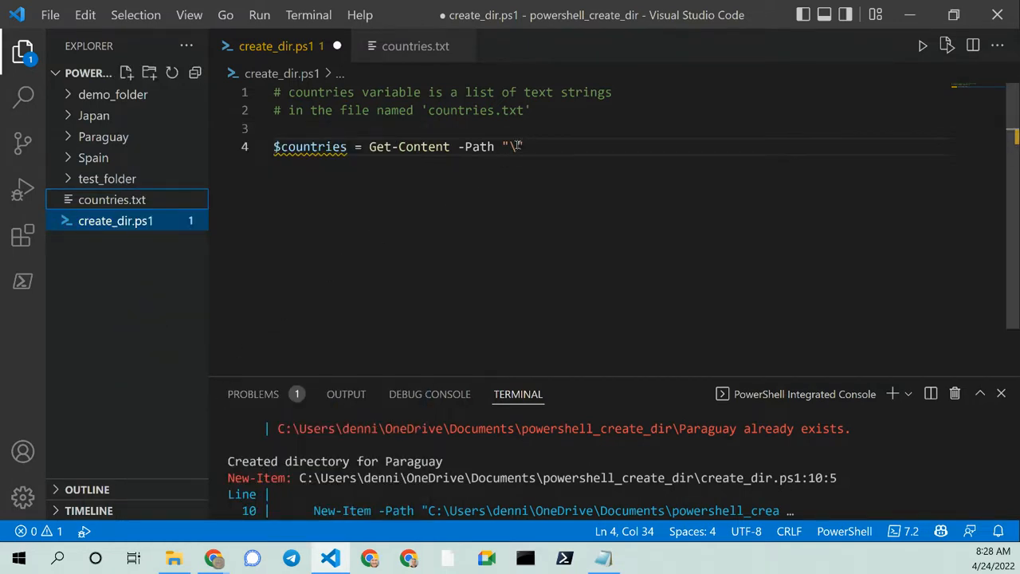
{"action": "type", "text": "c:\\users\\james\\desktop\\countries.txt"}
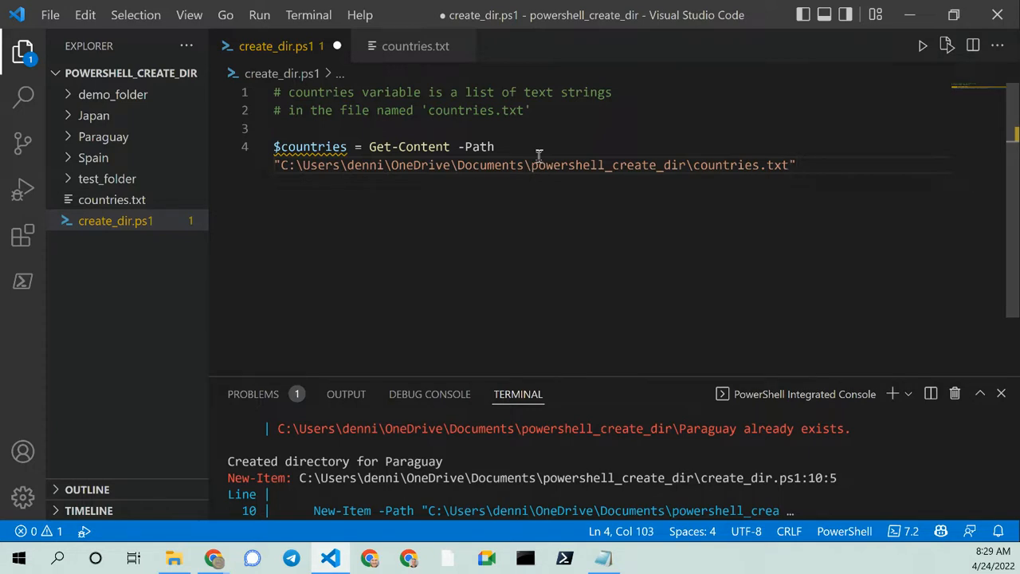
{"action": "key", "text": "Enter"}
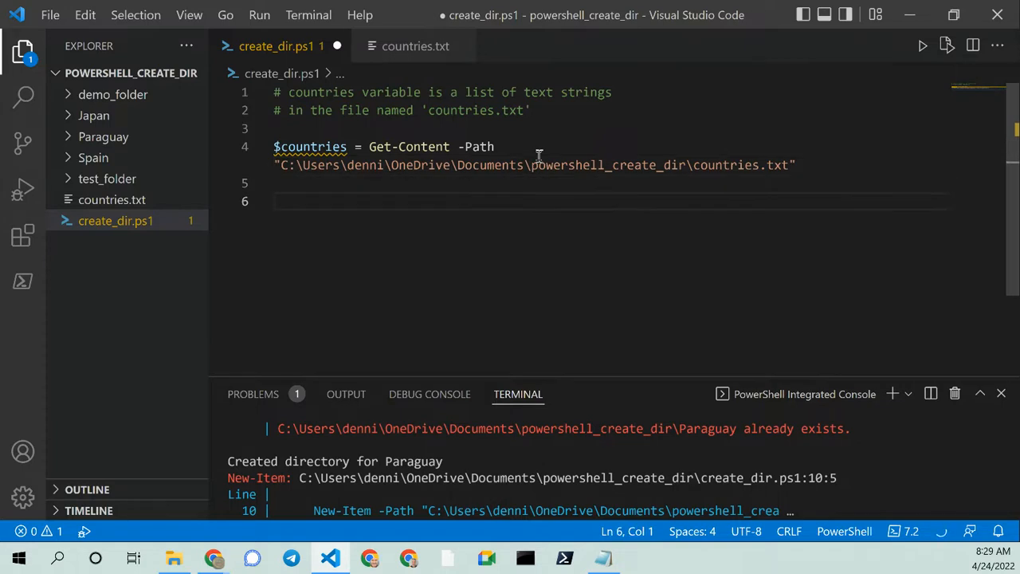
Write comments about looping through the countries list and using the New-Item cmdlet.
{"action": "type", "text": "# l"}
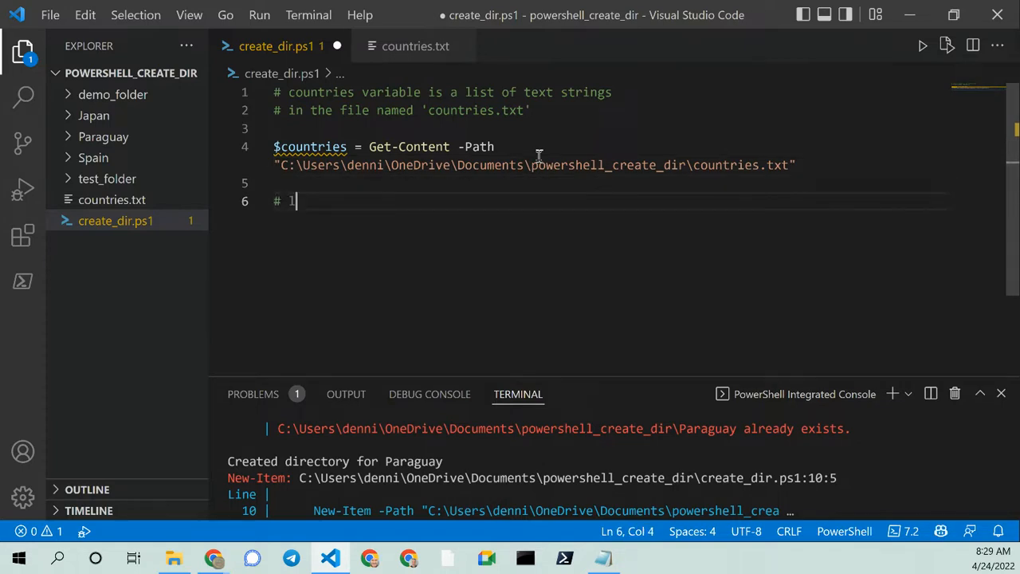
{"action": "type", "text": "oop through the countries list"}
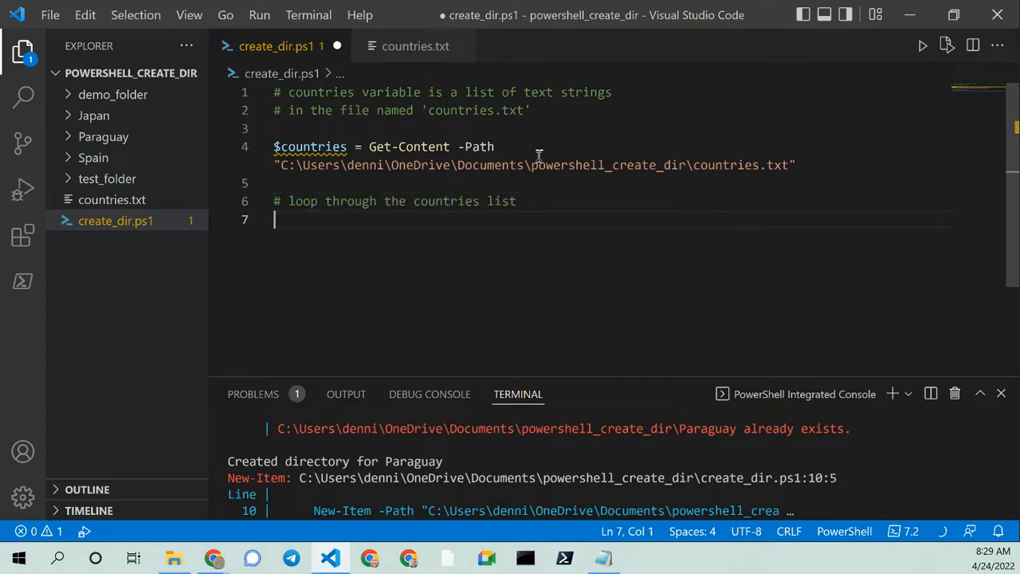
{"action": "type", "text": "# c"}
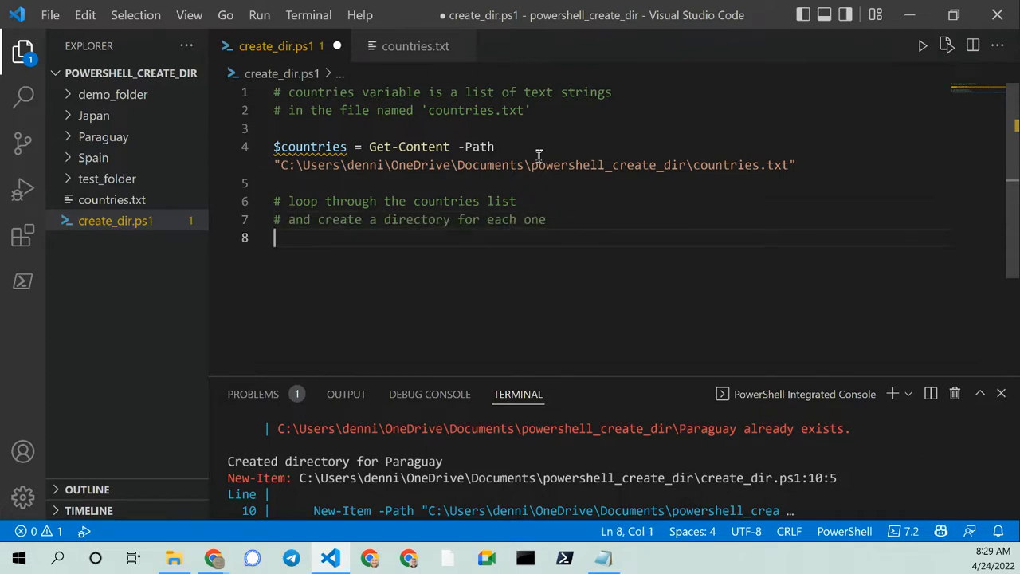
{"action": "type", "text": "#"}
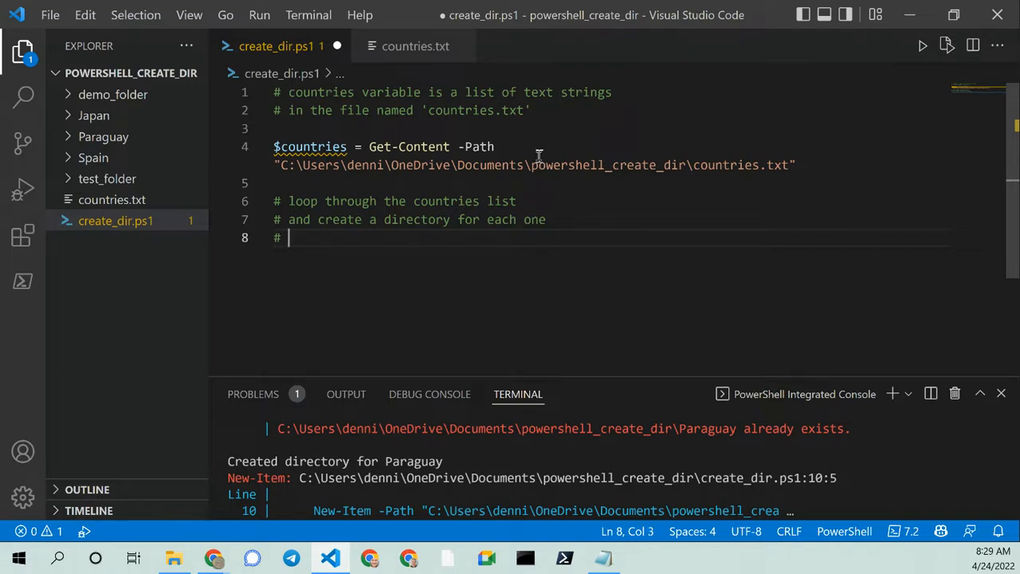
{"action": "type", "text": "use"}
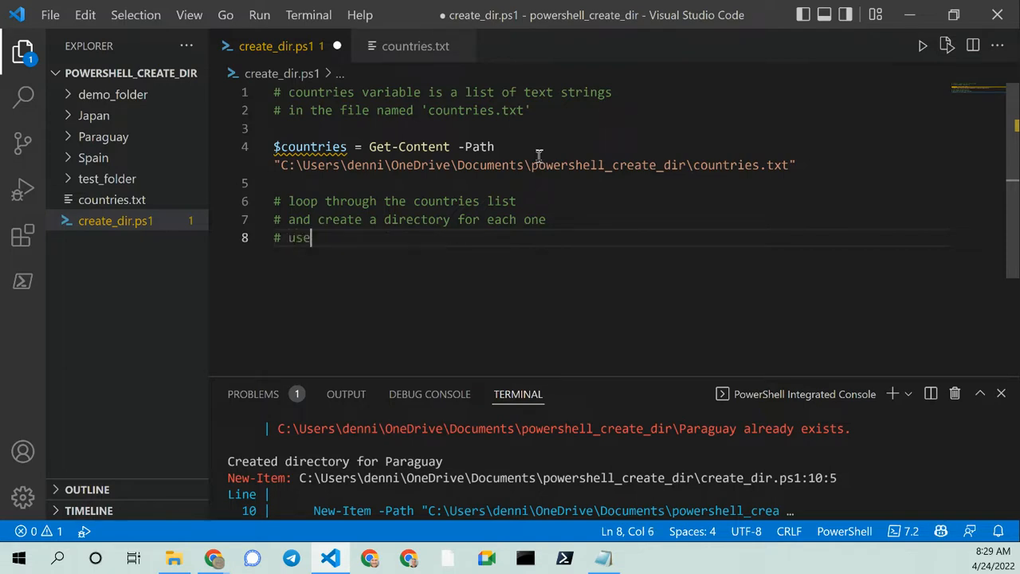
{"action": "type", "text": "the New-Item cmdlet"}
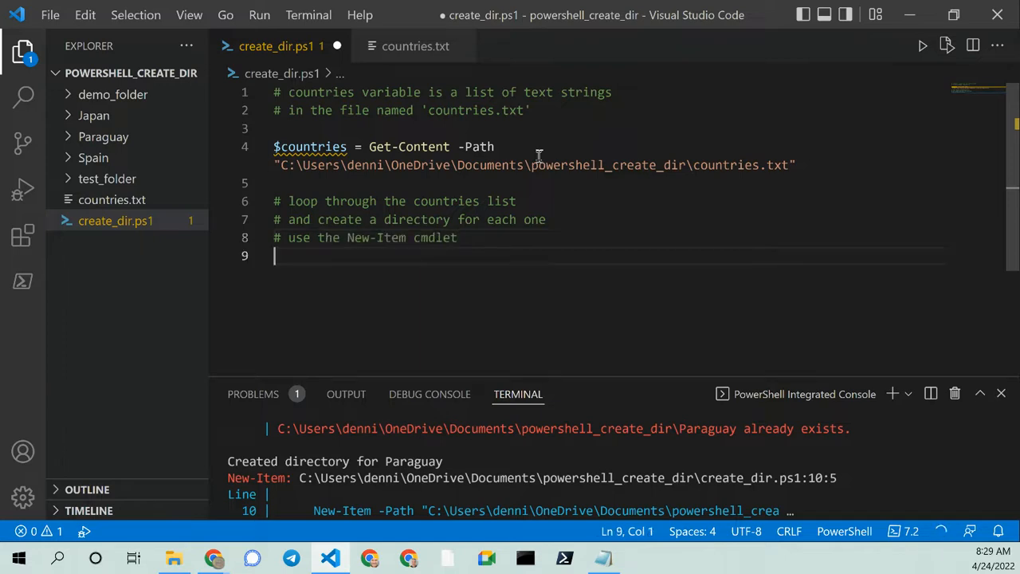
Add comments that it creates a directory named after the country, item type directory.
{"action": "type", "text": "# it will create a directory with the name of the country"}
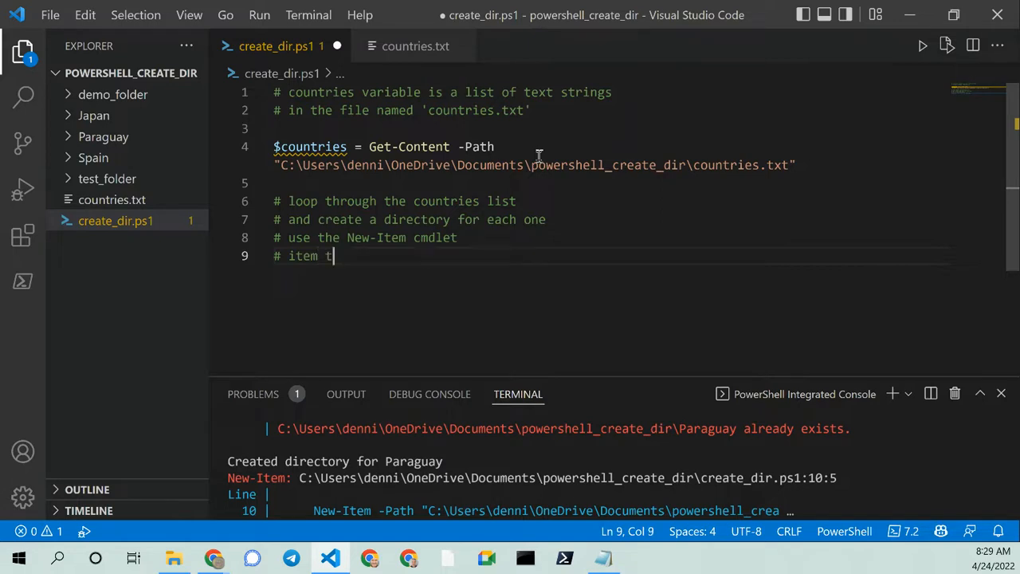
{"action": "type", "text": "ype is directory"}
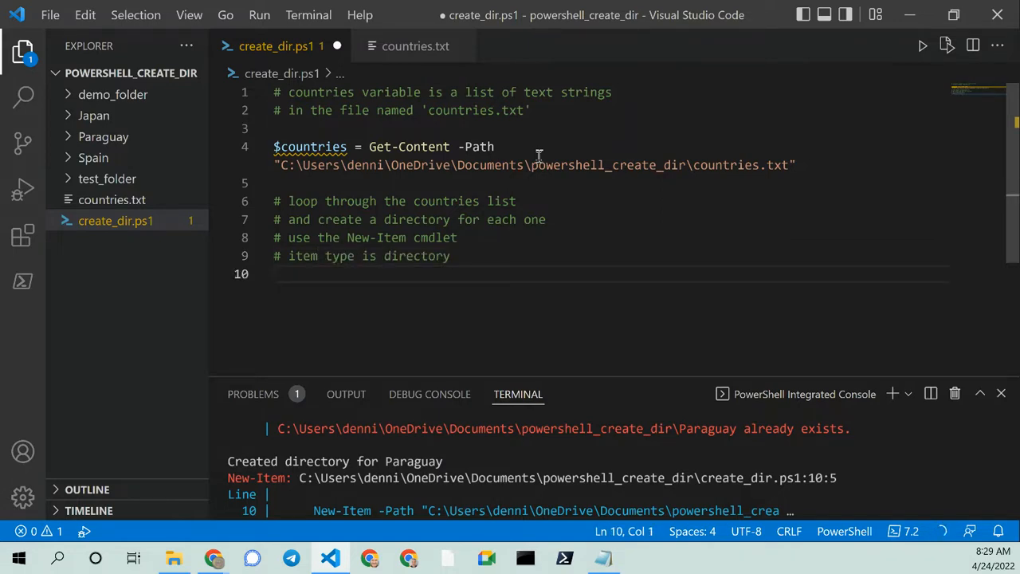
{"action": "key", "text": "Enter"}
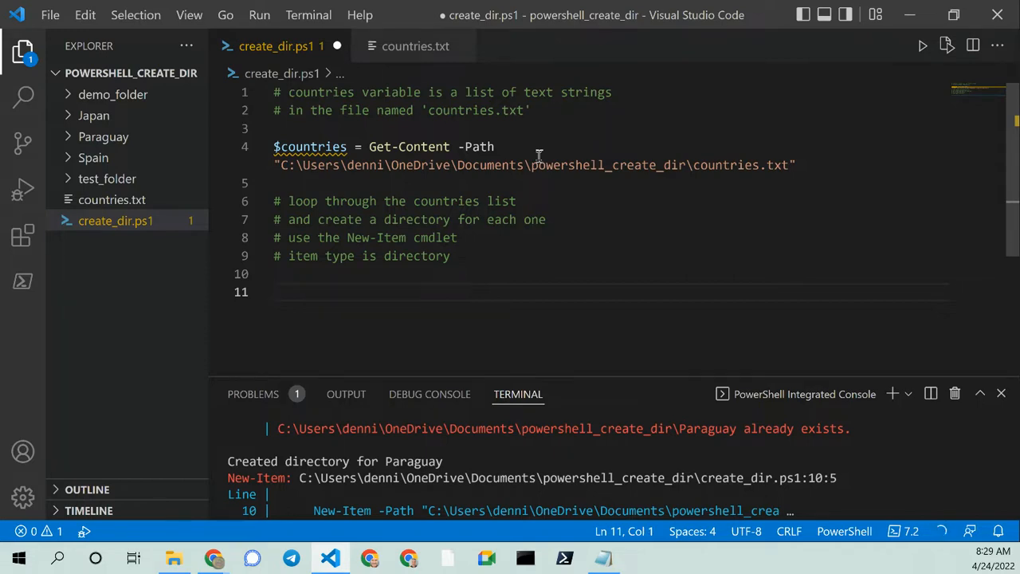
Write foreach ($country in $countries) with New-Item -ItemType Directory and two Write-Output lines.
{"action": "type", "text": "for"}
{"action": "type", "text": "New-Item -Path \"C:\\Users\\denni\\OneDrive\\Documents\\powershell_create_dir\\$country\" -ItemType Directory"}
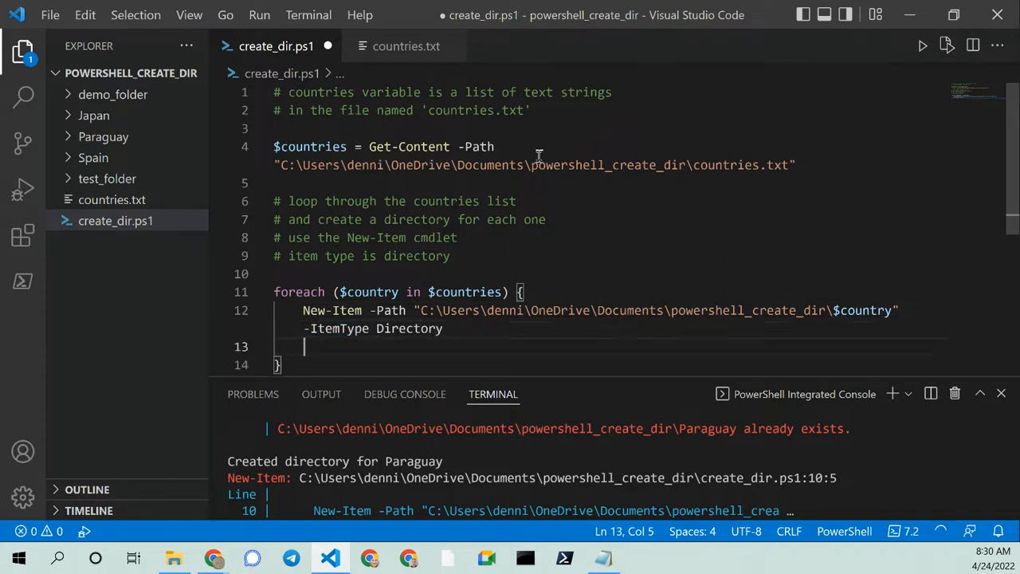
{"action": "type", "text": "Write-Output"}
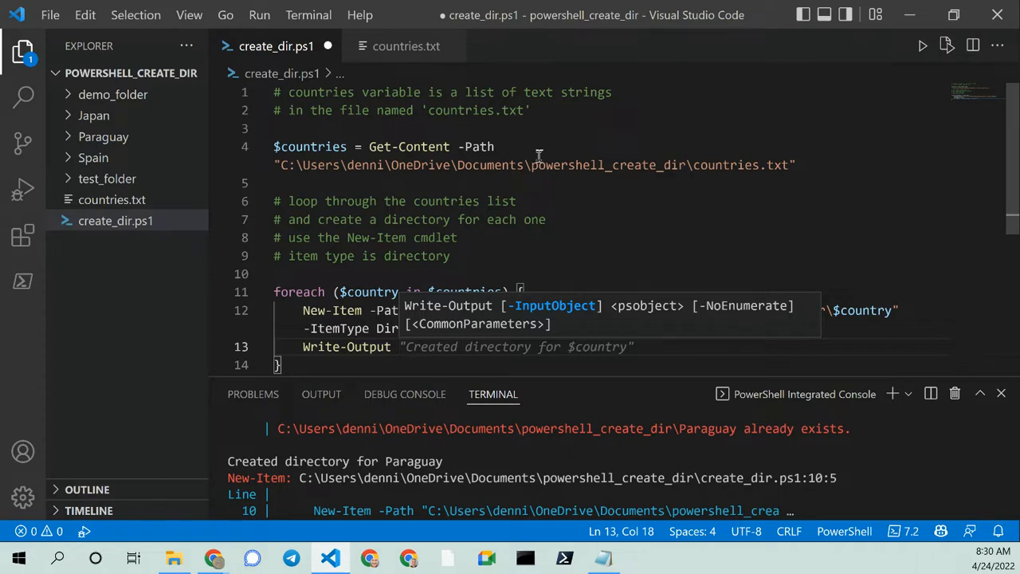
{"action": "left_click", "coordinate": [445, 328]}
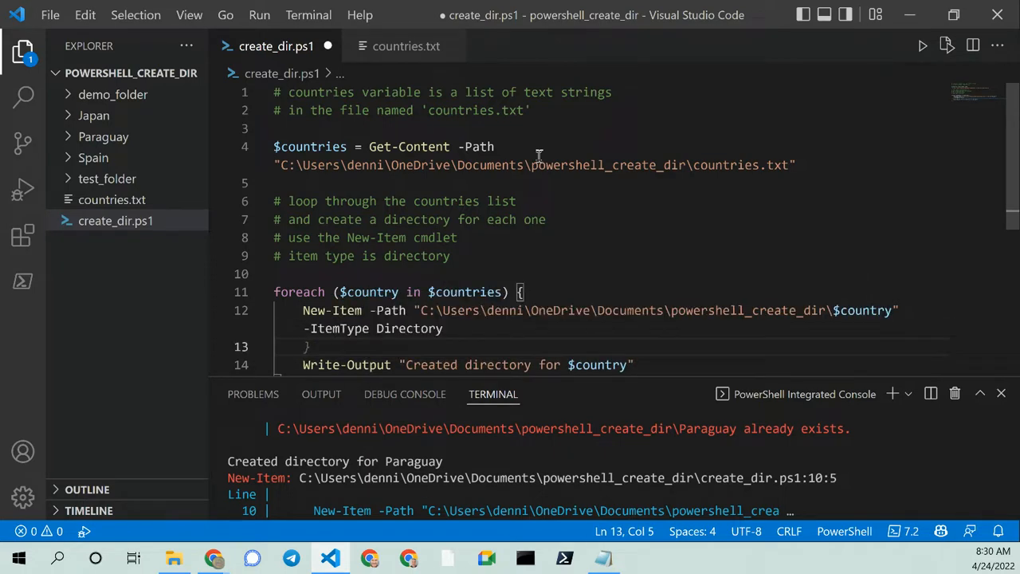
{"action": "type", "text": "Write-Output"}
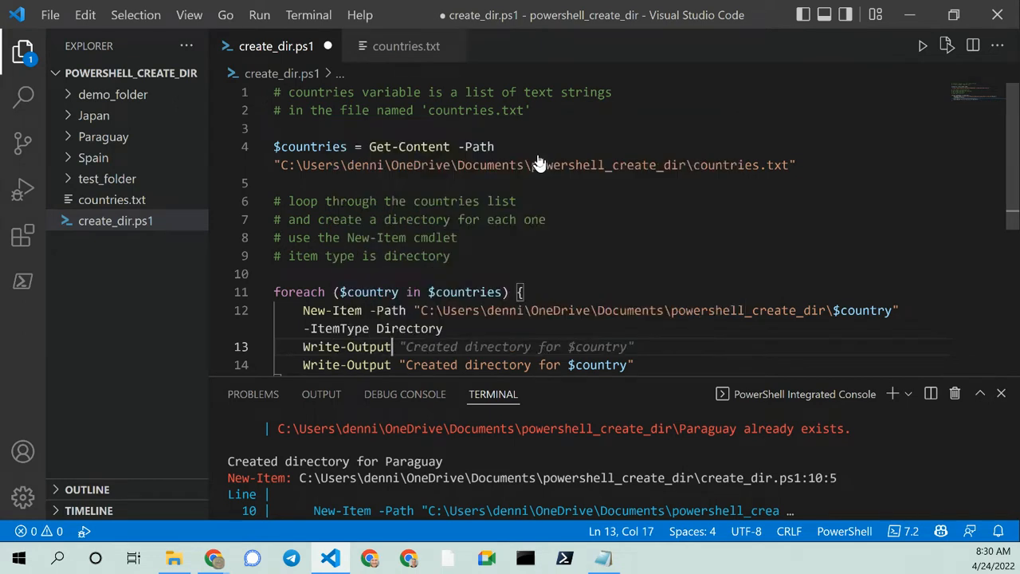
{"action": "type", "text": "$country"}
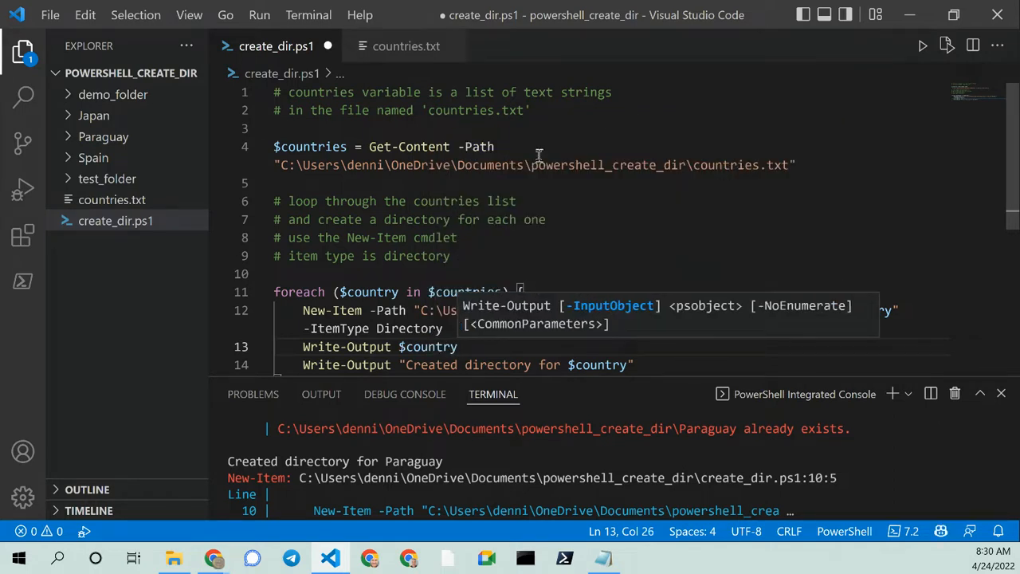
{"action": "scroll", "scroll_direction": "down", "scroll_amount": 3}
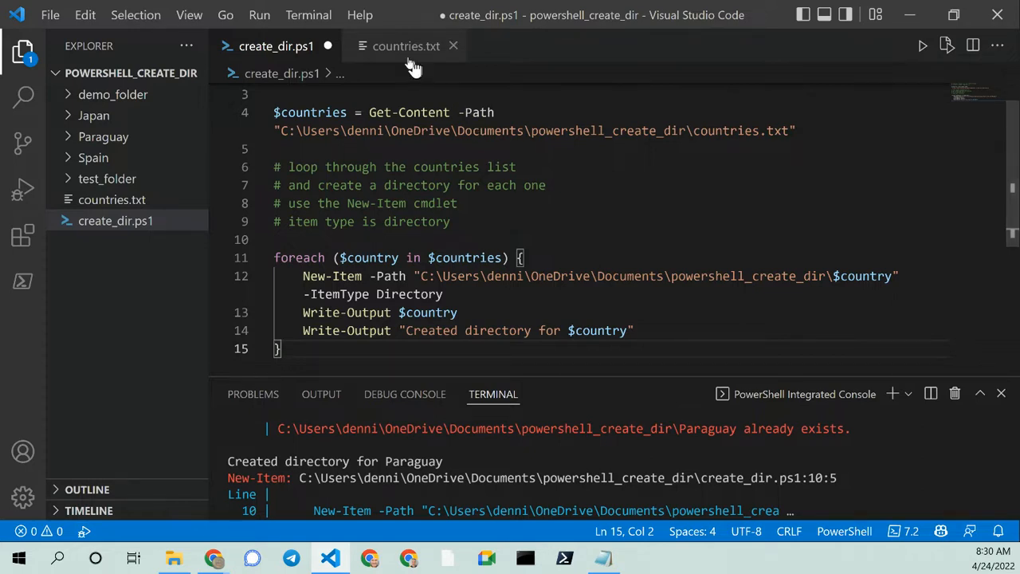
Verify countries.txt, then save and run create_dir.ps1 to create the Canada, Sri_Lanka and Ukraine folders.
{"action": "left_click", "coordinate": [405, 45]}
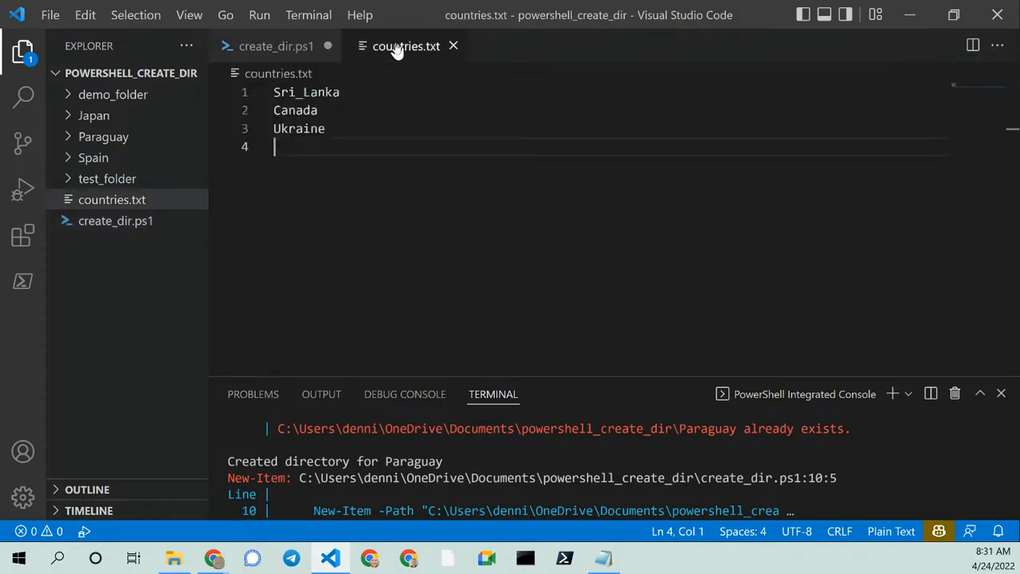
{"action": "left_click", "coordinate": [276, 45]}
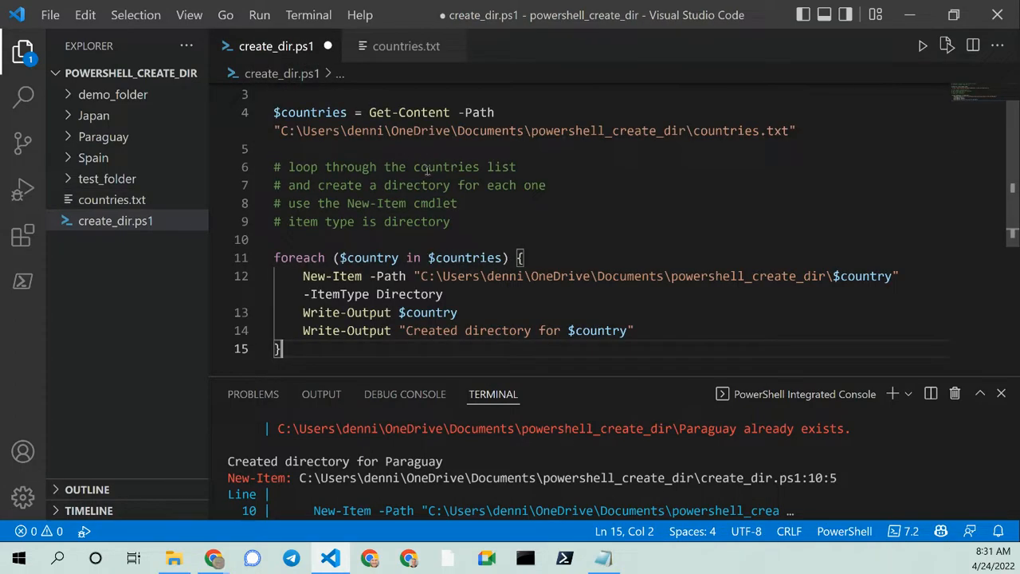
{"action": "key", "text": "ctrl+s"}
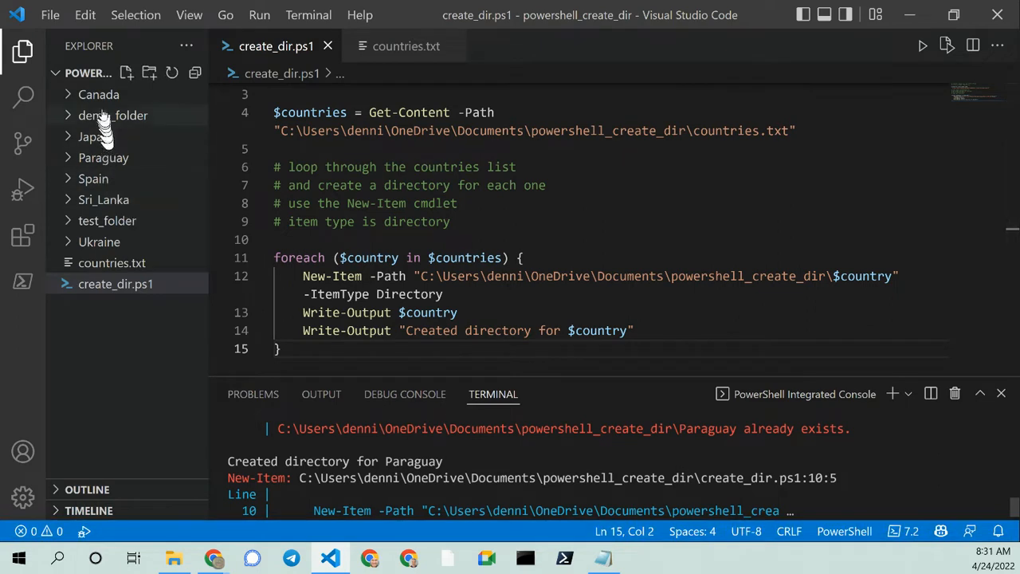
{"action": "mouse_move", "coordinate": [94, 179]}
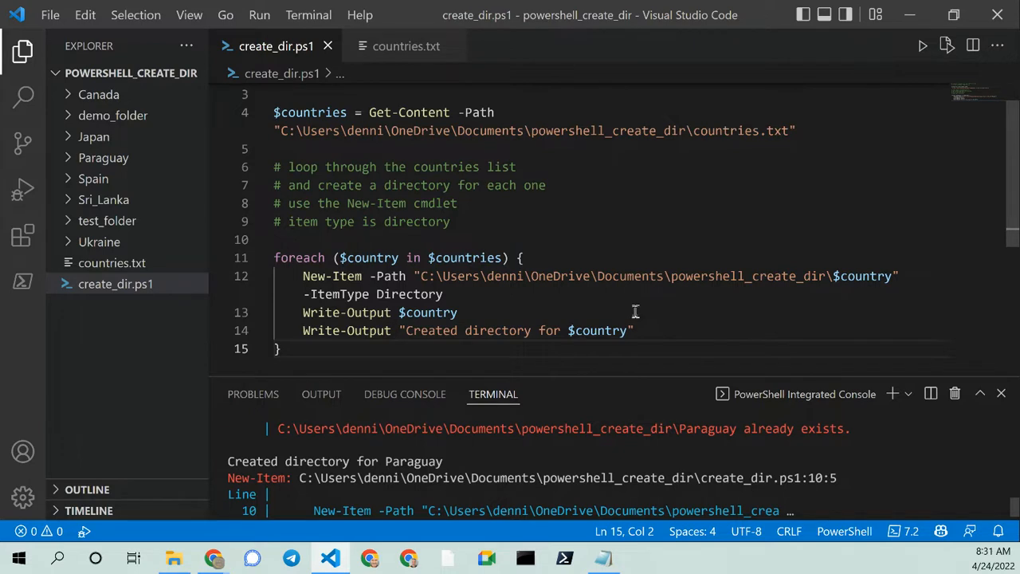
{"action": "scroll", "scroll_direction": "up", "scroll_amount": 3}
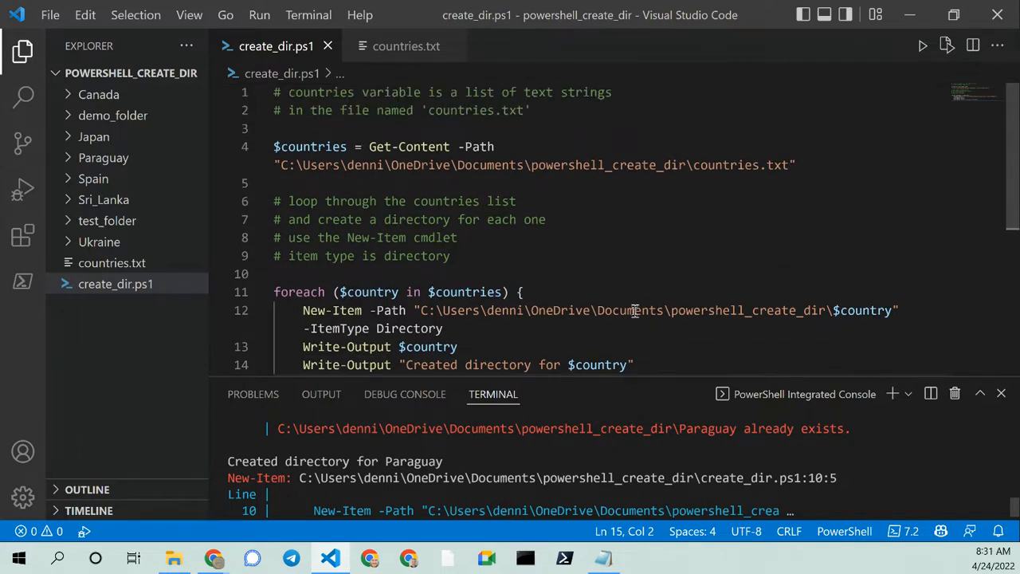
{"action": "scroll", "scroll_direction": "down", "scroll_amount": 3}
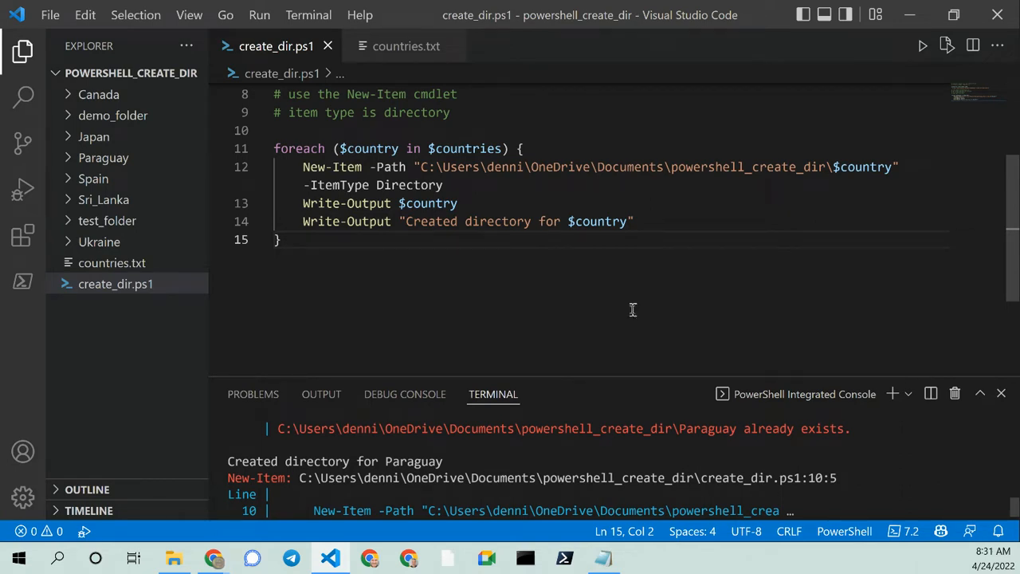
{"action": "scroll", "scroll_direction": "up", "scroll_amount": 3}
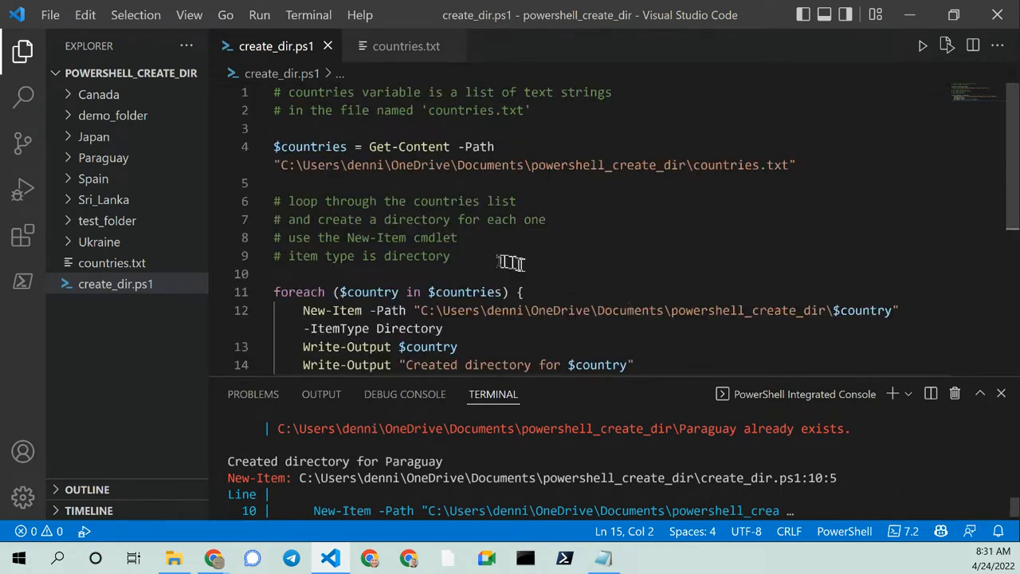
{"action": "left_click_drag", "start_coordinate": [510, 255], "coordinate": [382, 238]}
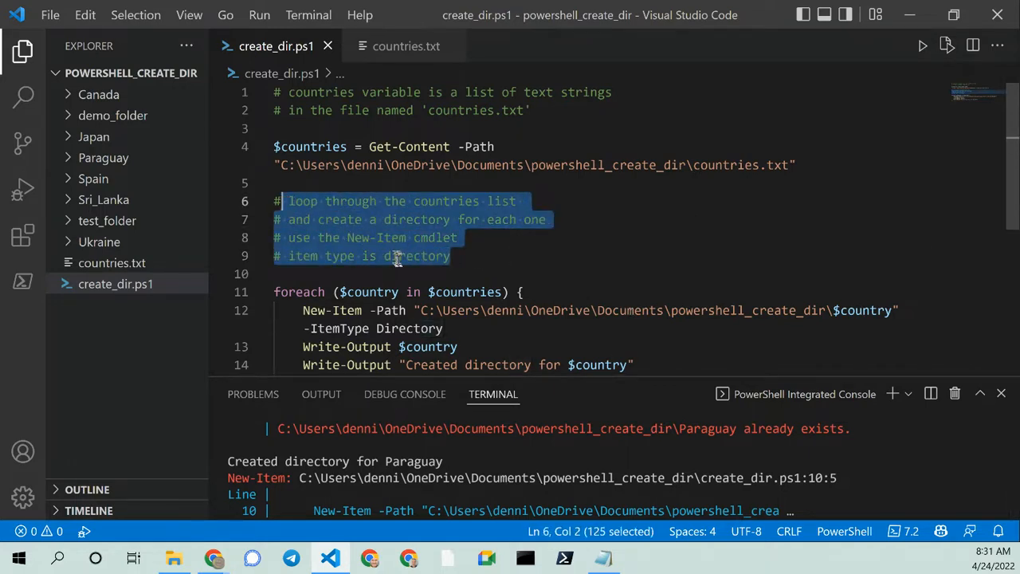
{"action": "scroll", "scroll_direction": "down", "scroll_amount": 3}
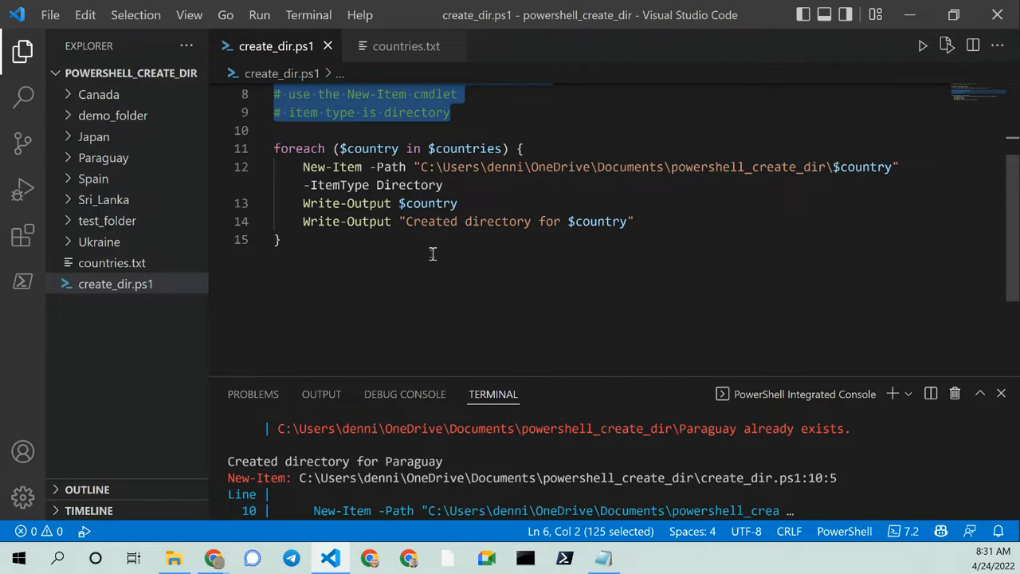
{"action": "scroll", "scroll_direction": "up", "scroll_amount": 3}
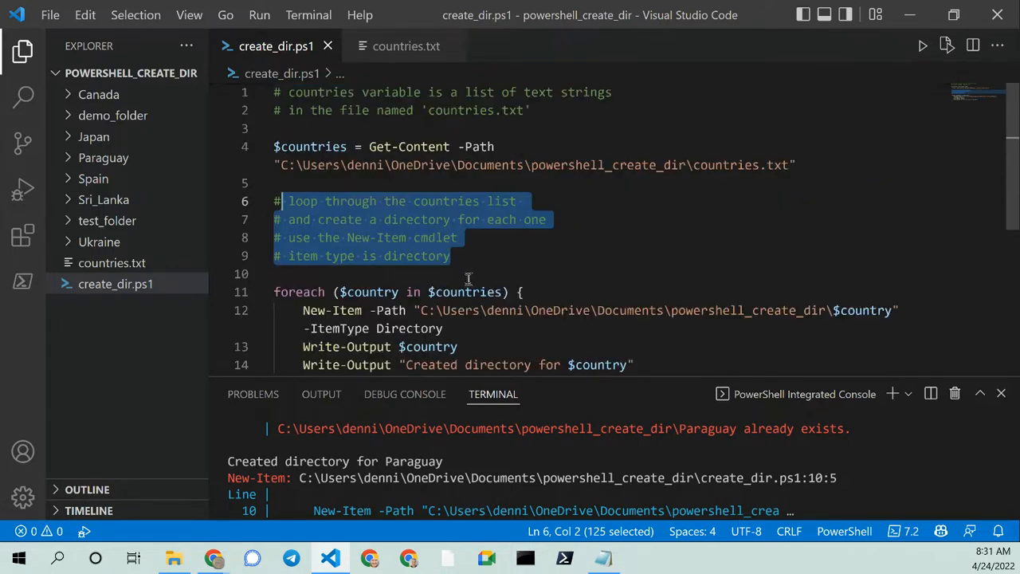
{"action": "mouse_move", "coordinate": [538, 236]}
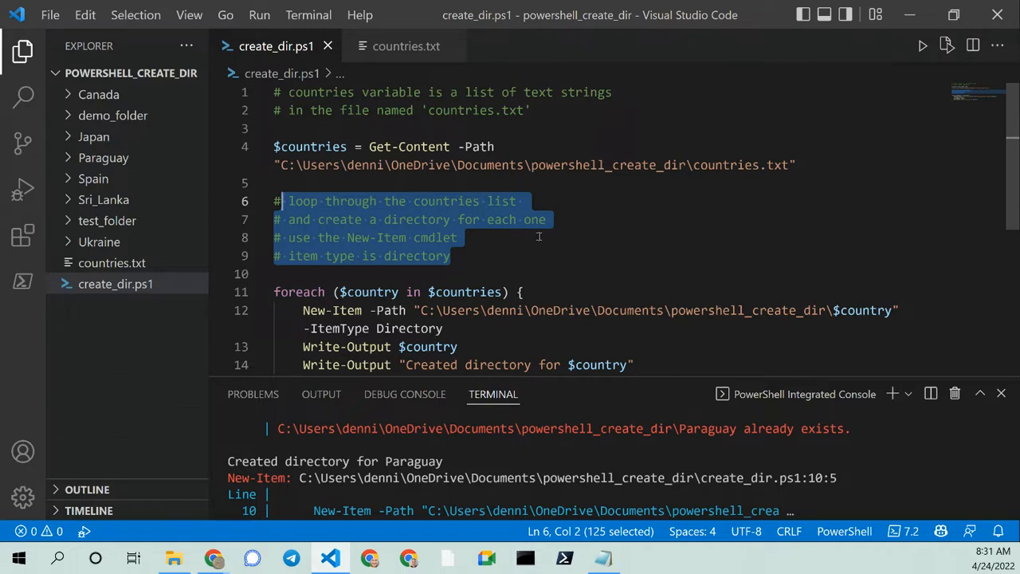
{"action": "mouse_move", "coordinate": [470, 232]}
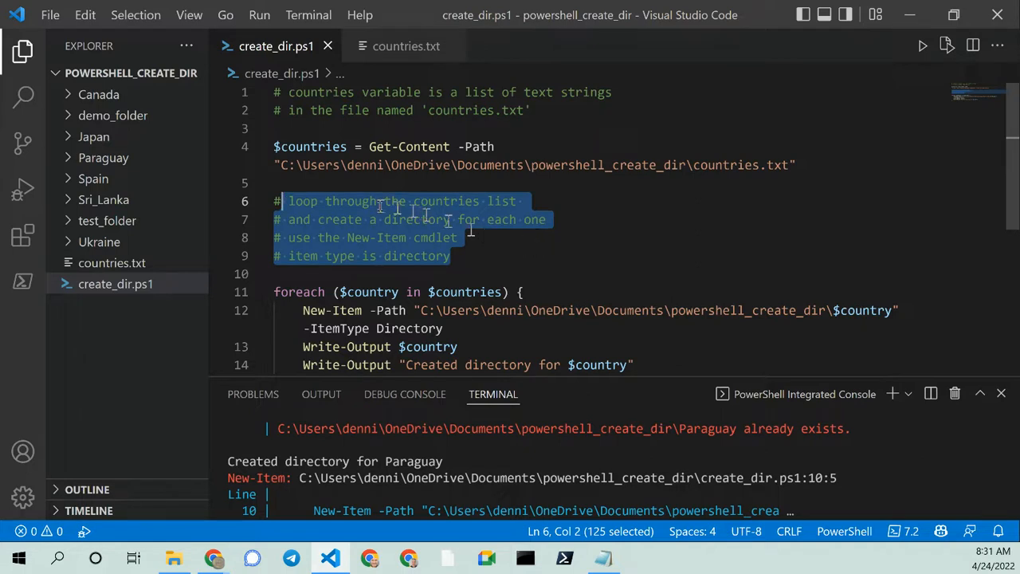